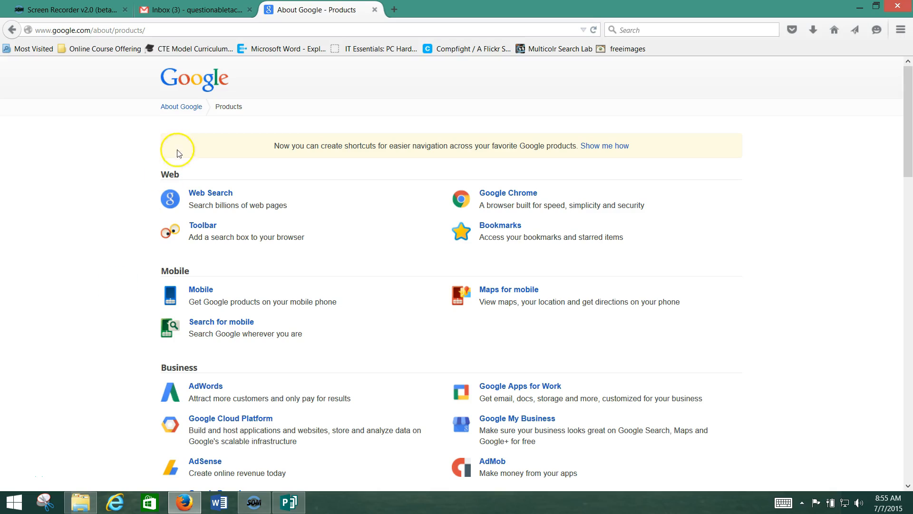
mouse_move(179, 95)
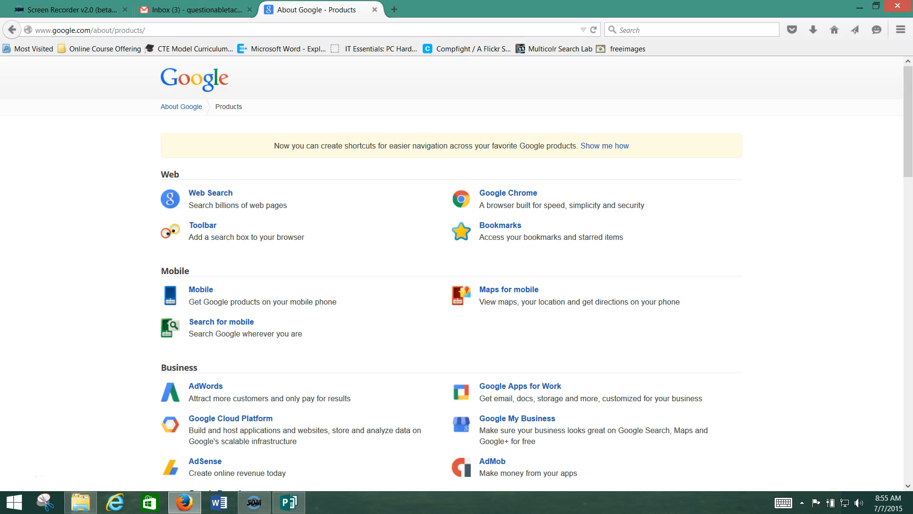
mouse_move(837, 160)
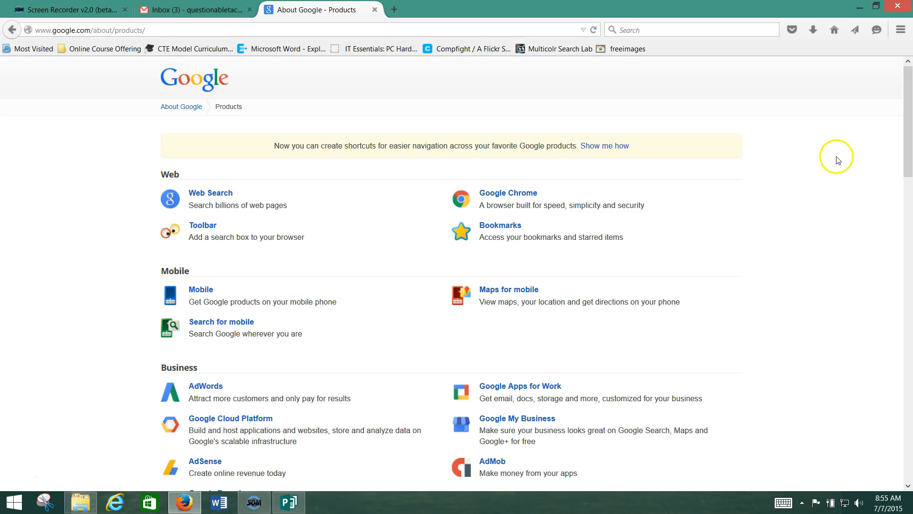
mouse_move(838, 160)
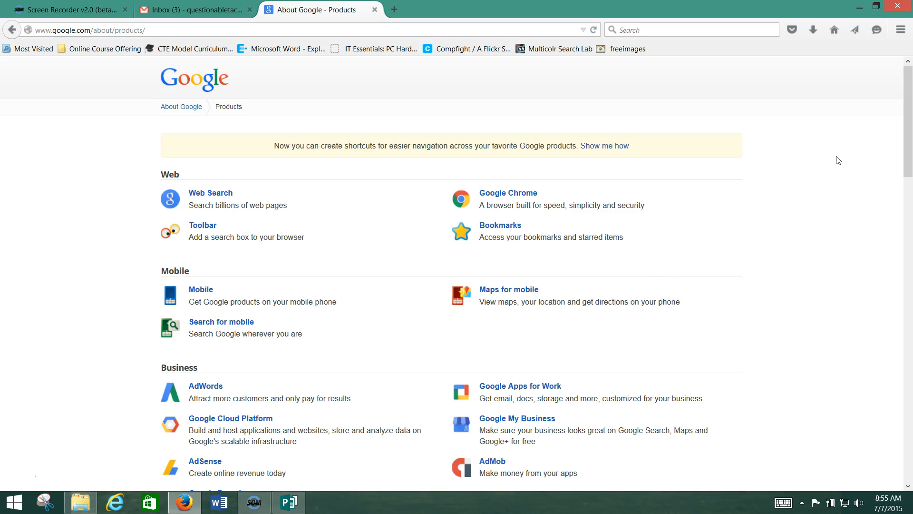
mouse_move(506, 206)
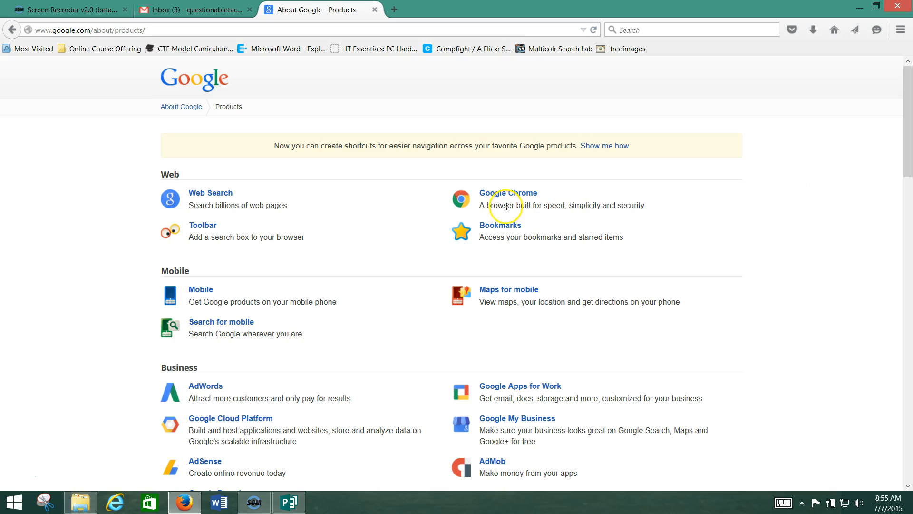
mouse_move(508, 193)
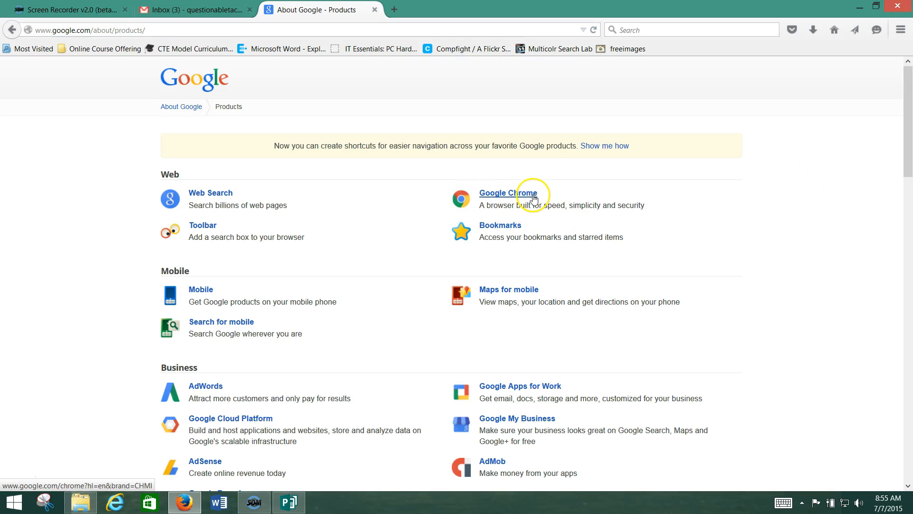
mouse_move(784, 230)
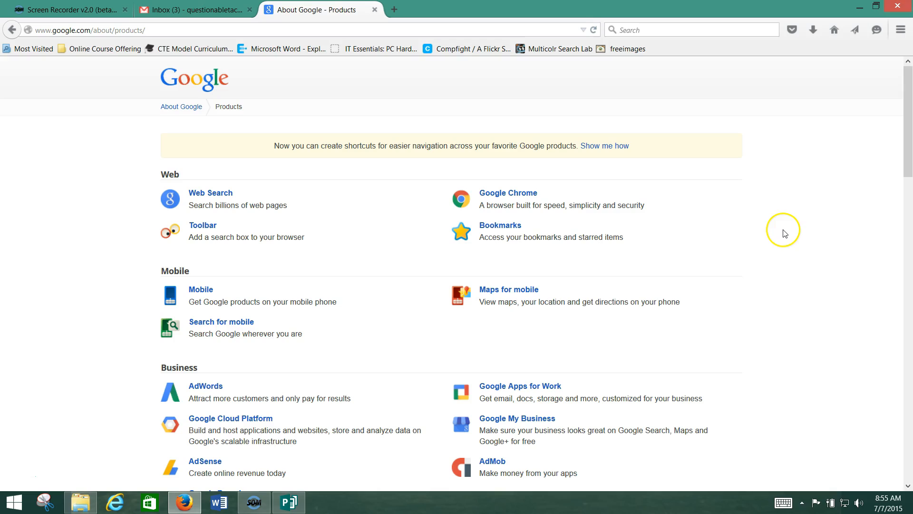
mouse_move(784, 235)
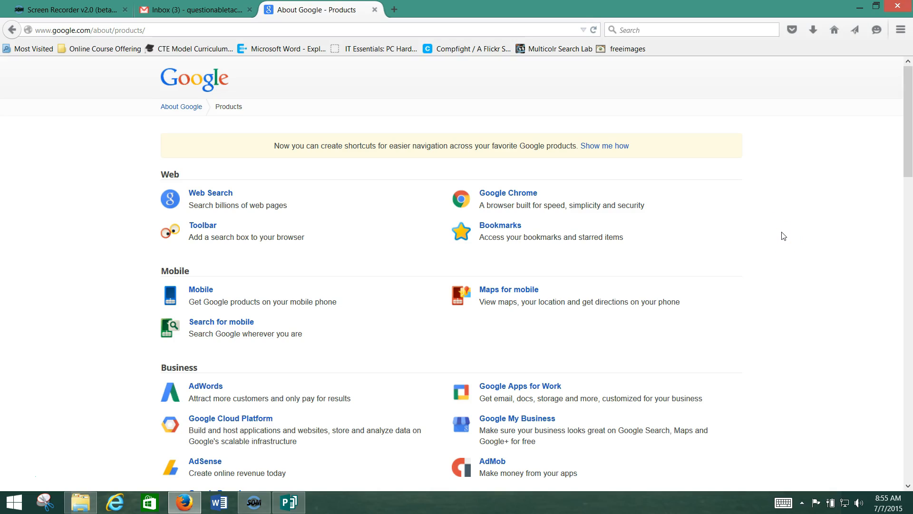
mouse_move(770, 226)
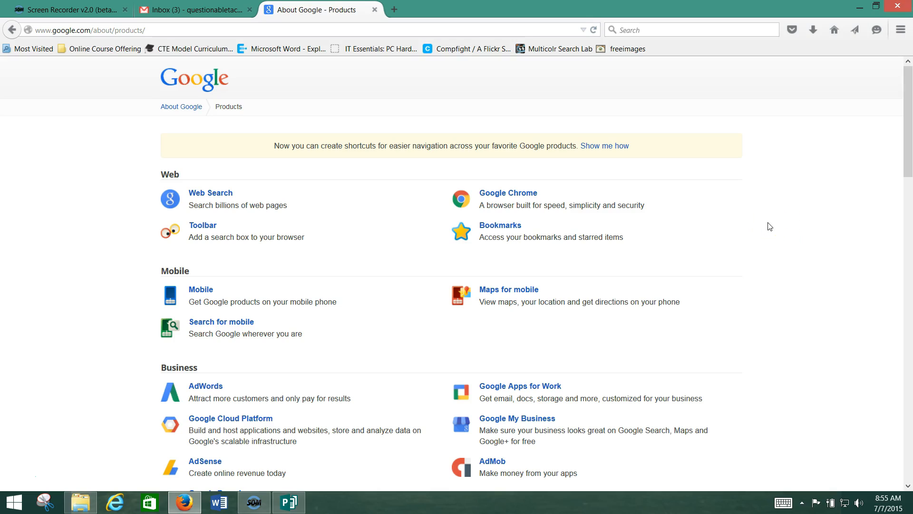
Scroll down the Google Products page past Geo to Specialized Search and Home & Office.
scroll("down", 3)
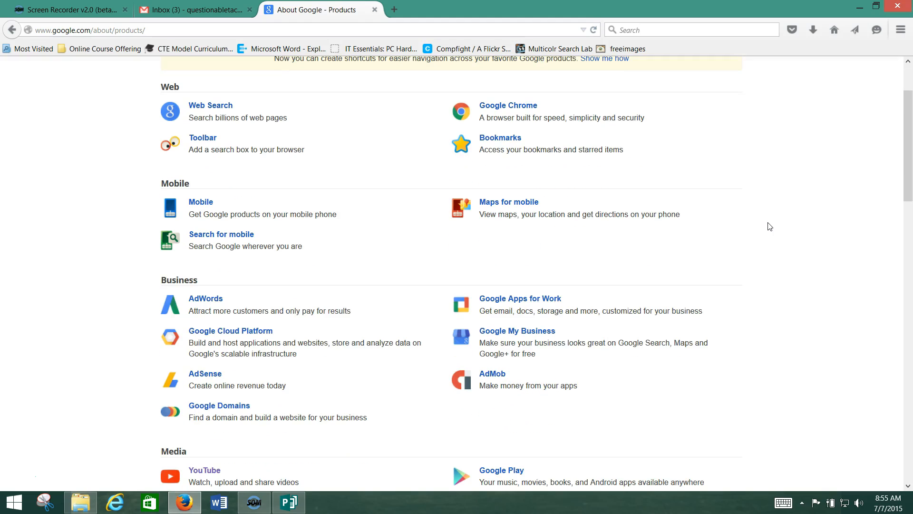
scroll("down", 3)
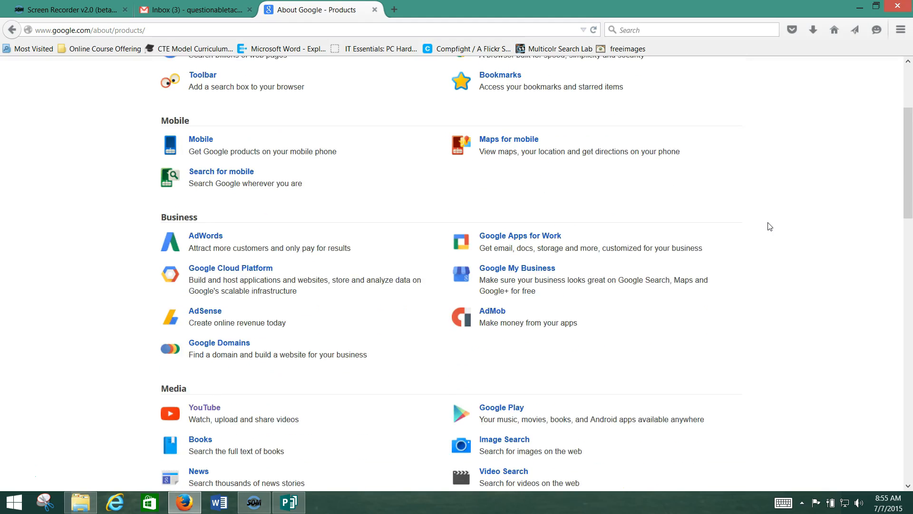
scroll("down", 3)
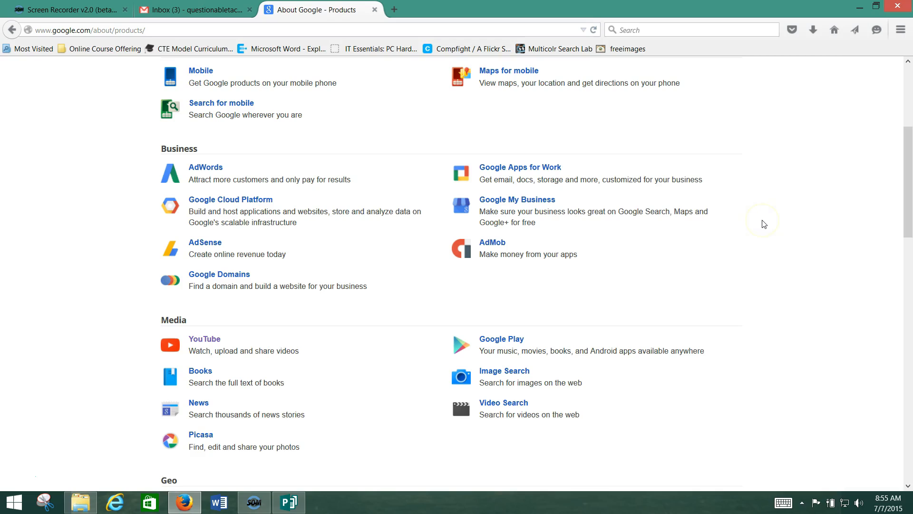
scroll("down", 3)
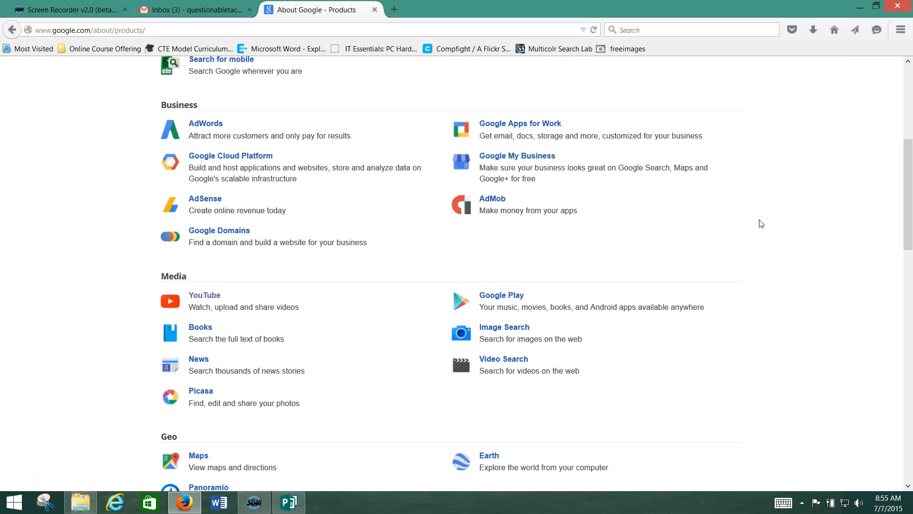
scroll("down", 3)
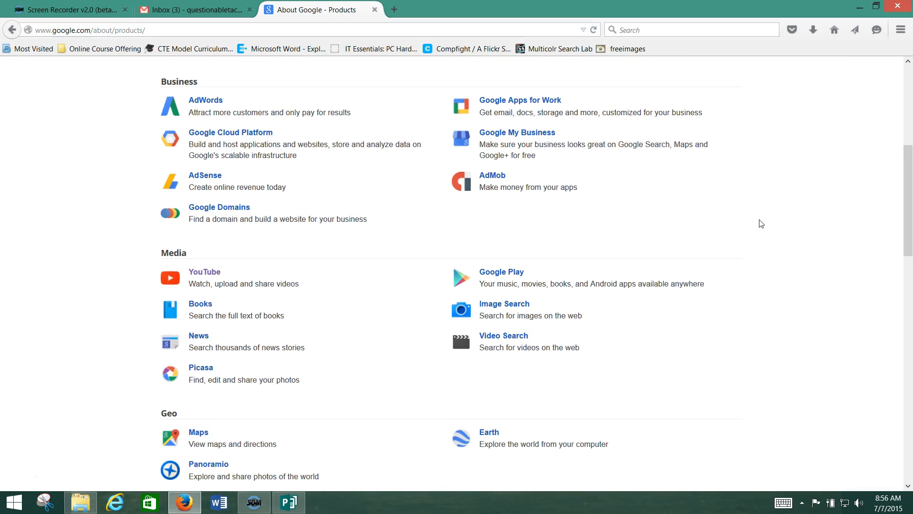
scroll("down", 3)
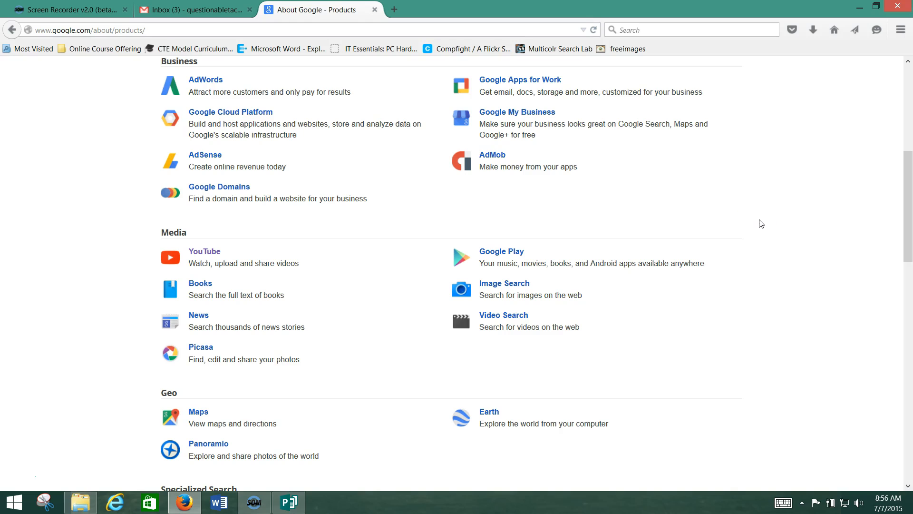
scroll("down", 3)
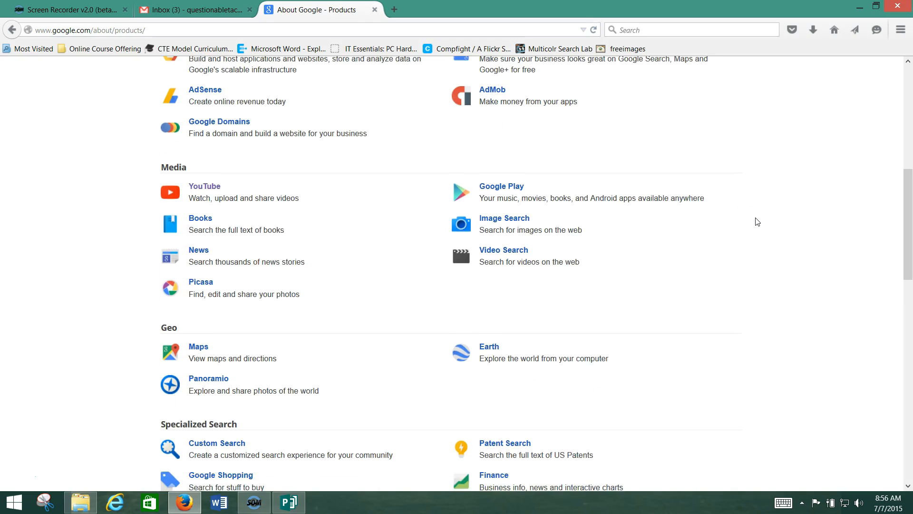
scroll("down", 3)
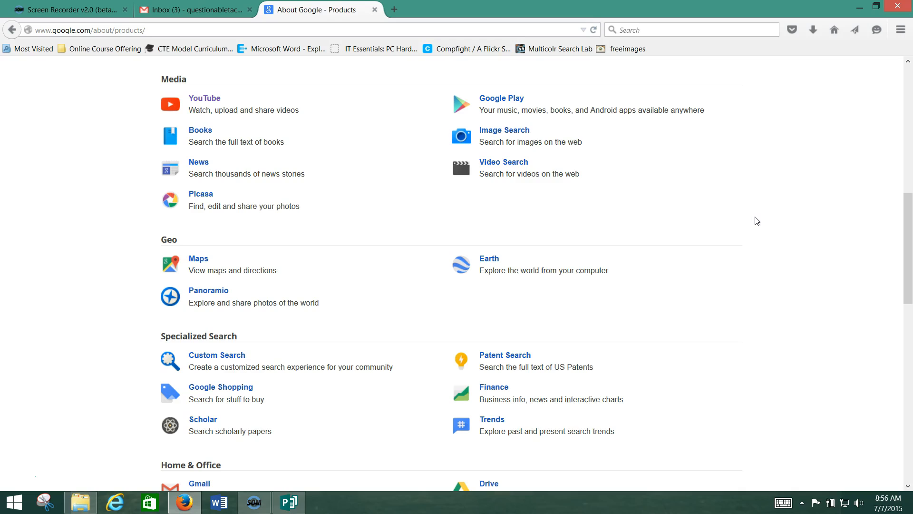
scroll("down", 3)
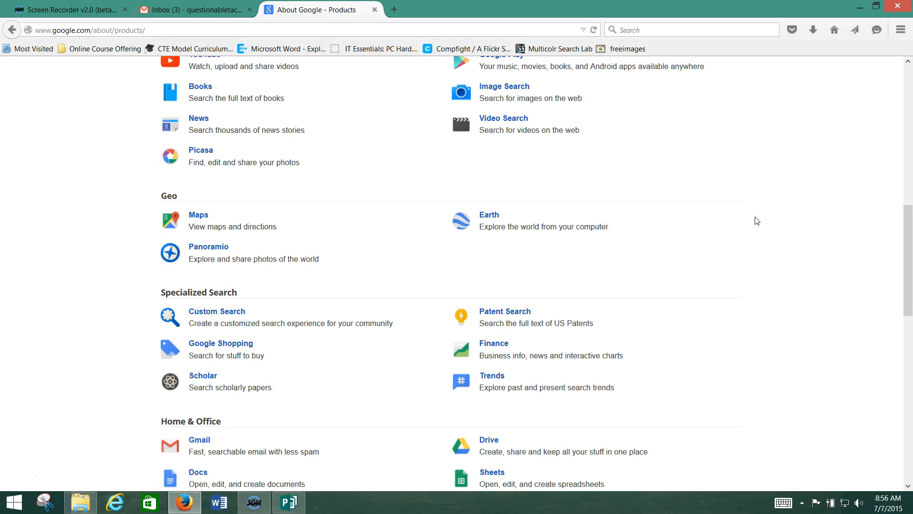
mouse_move(25, 484)
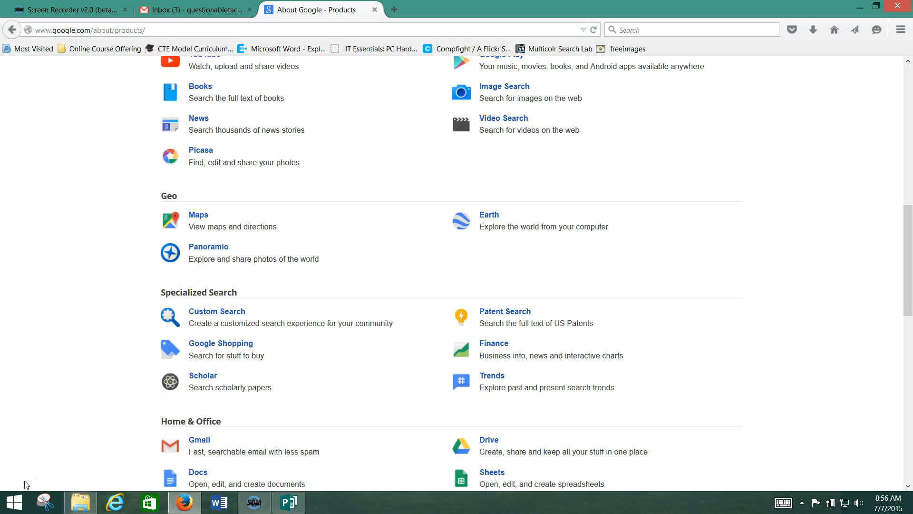
mouse_move(340, 265)
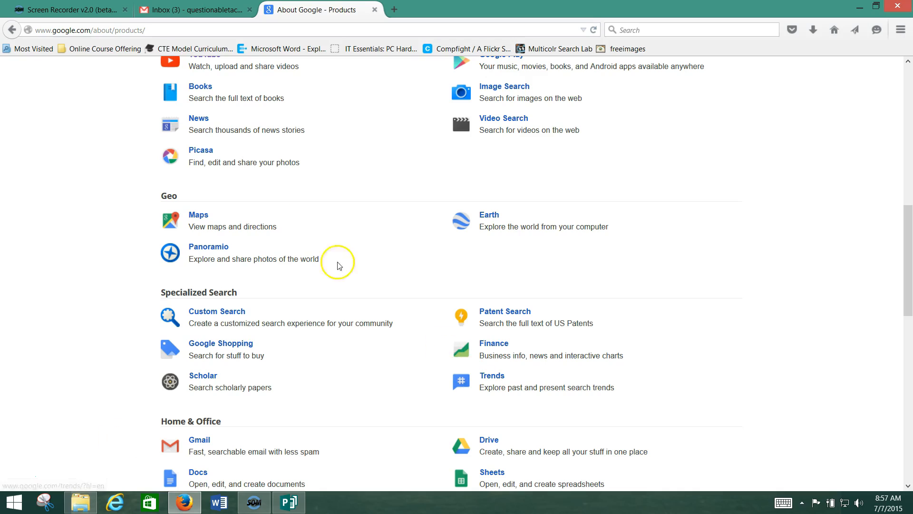
mouse_move(203, 377)
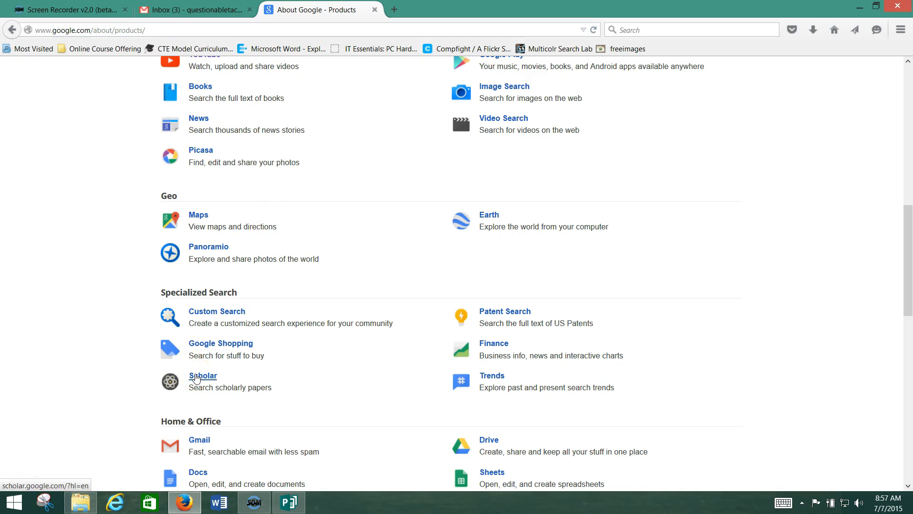
Return to the page and show Home & Office listings: Gmail, Drive, Docs, Sheets, Slides, Forms.
left_click(202, 375)
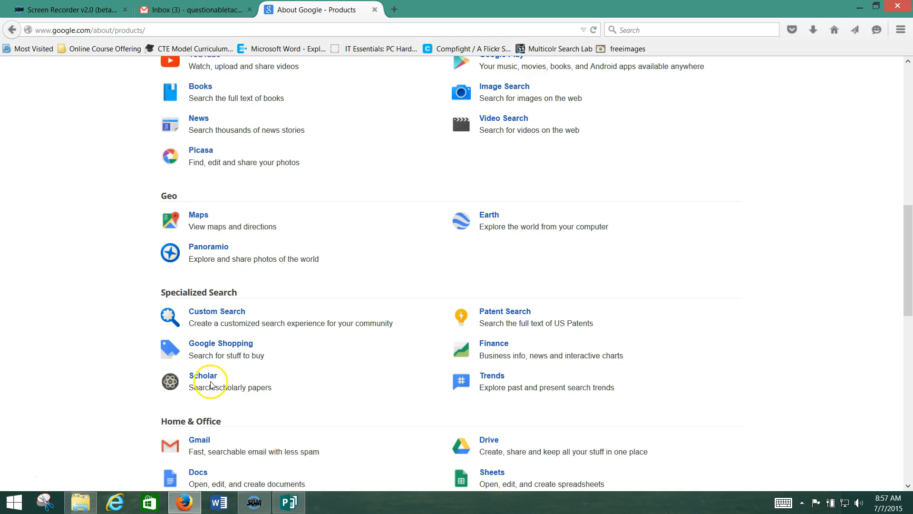
mouse_move(185, 387)
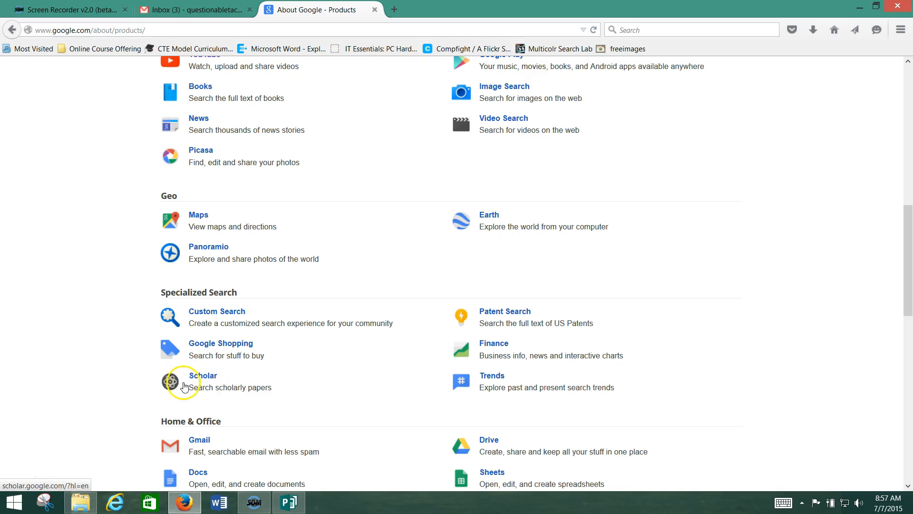
mouse_move(513, 357)
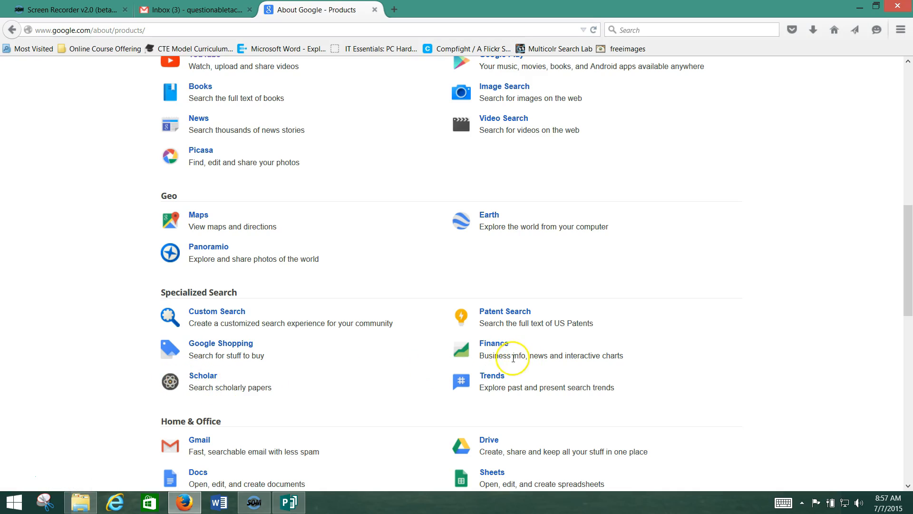
mouse_move(496, 343)
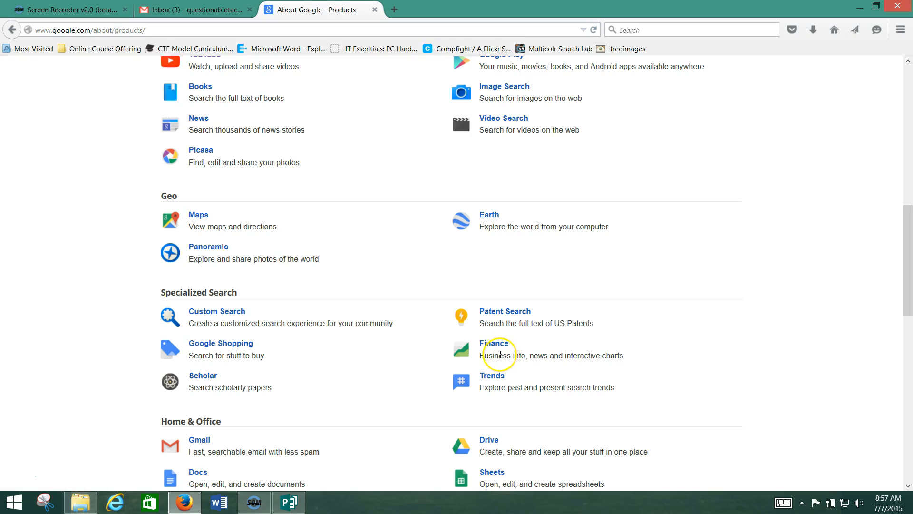
scroll("up", 3)
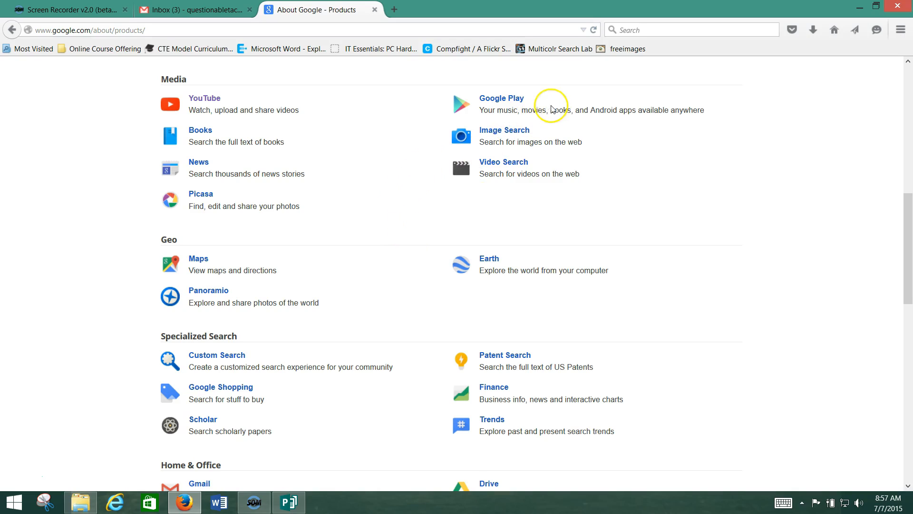
mouse_move(214, 204)
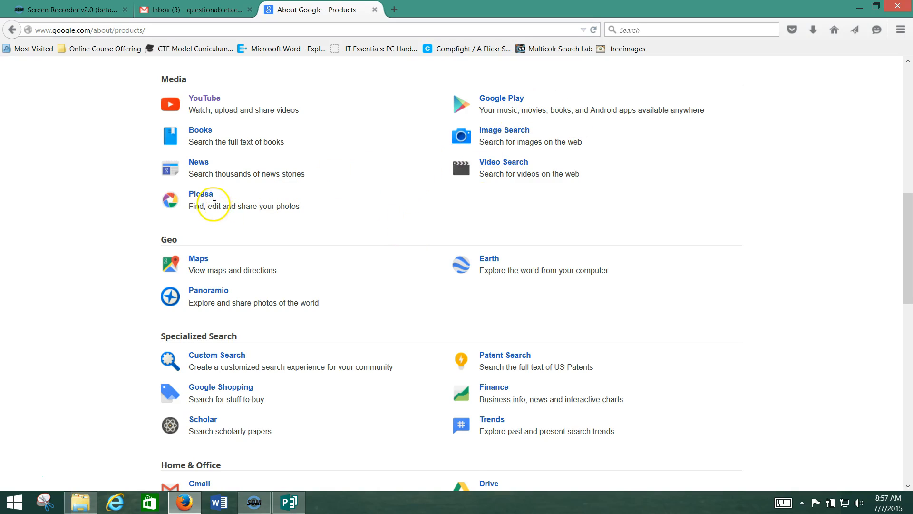
scroll("down", 3)
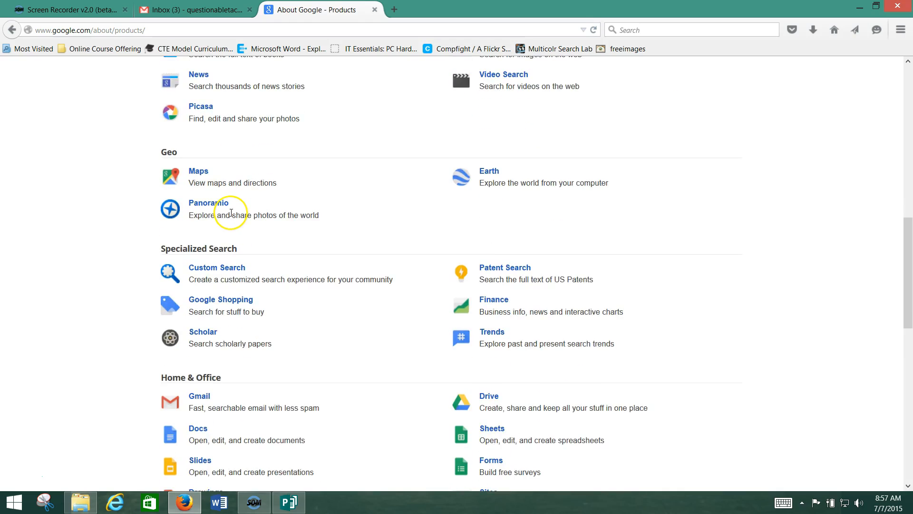
Scroll down to show the full Home & Office list, from Gmail through Google Store.
scroll("down", 3)
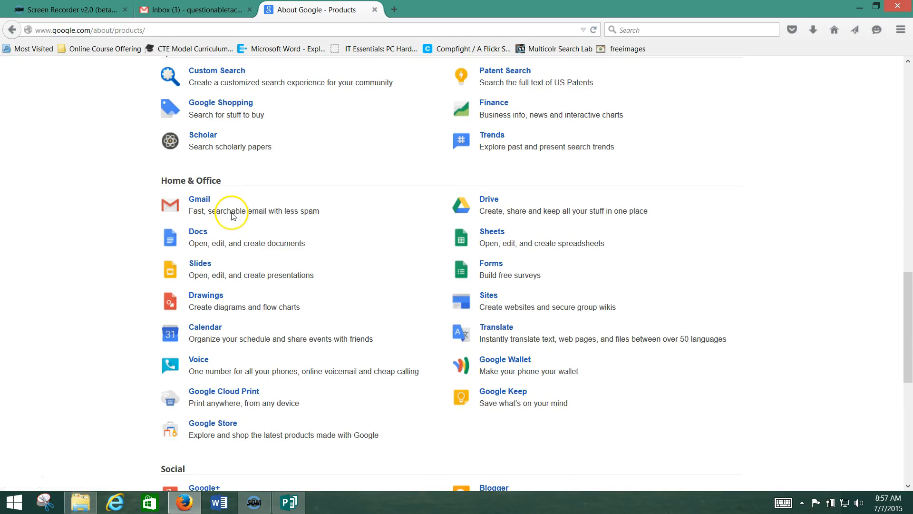
mouse_move(191, 240)
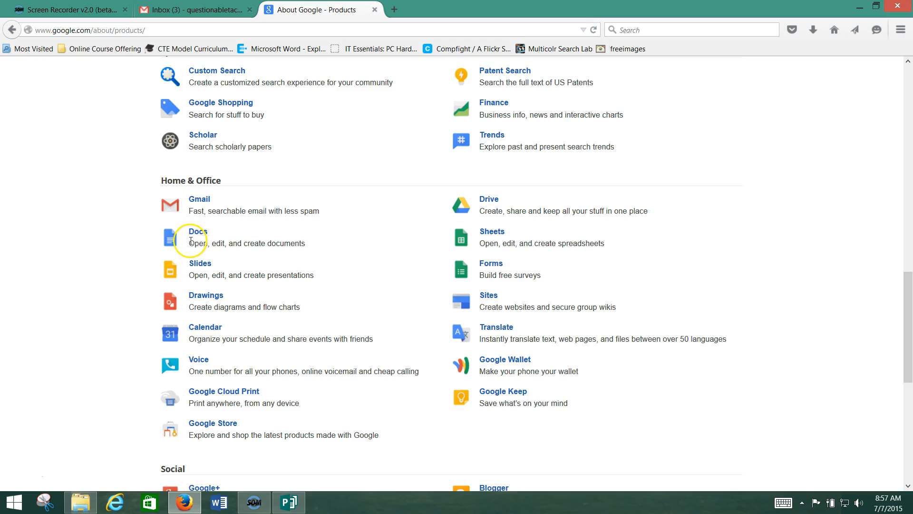
mouse_move(198, 233)
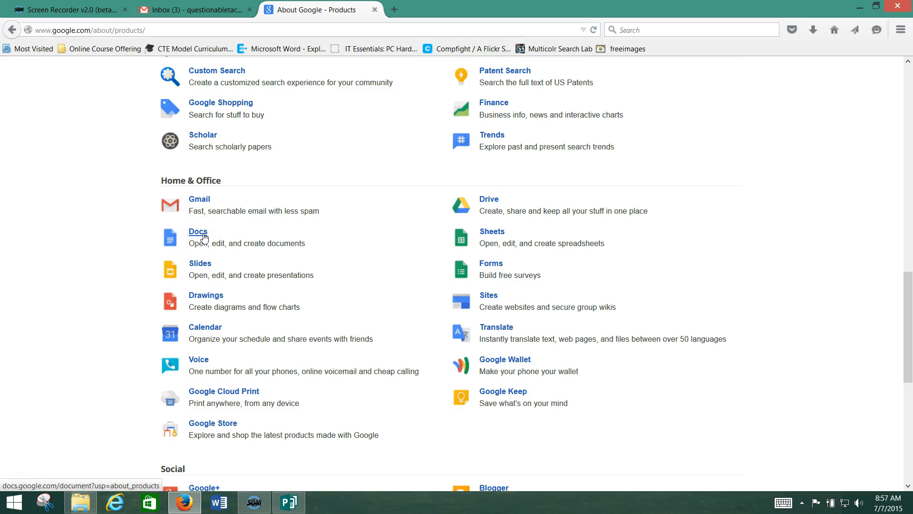
mouse_move(468, 237)
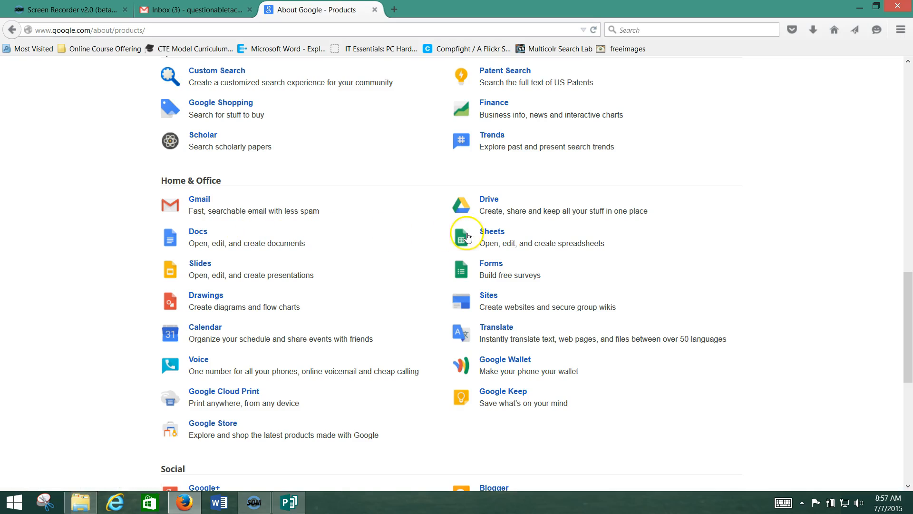
mouse_move(484, 238)
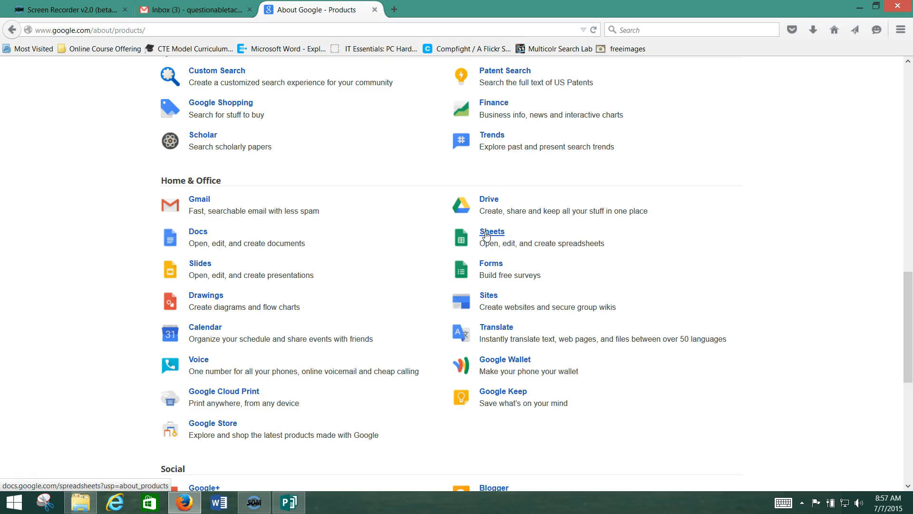
mouse_move(198, 267)
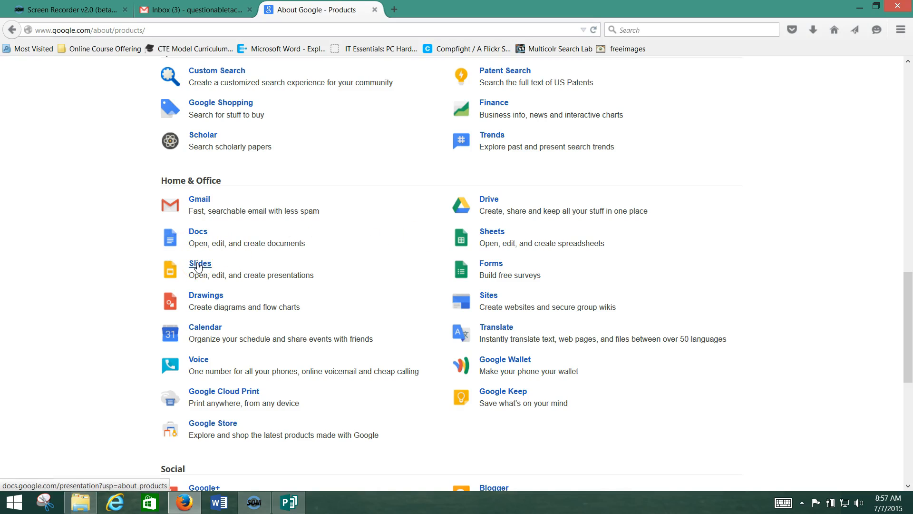
mouse_move(492, 238)
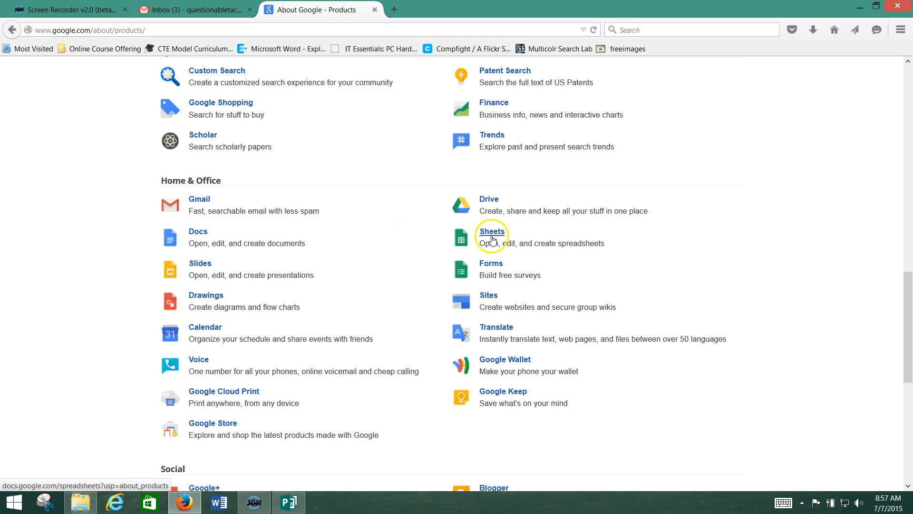
mouse_move(481, 269)
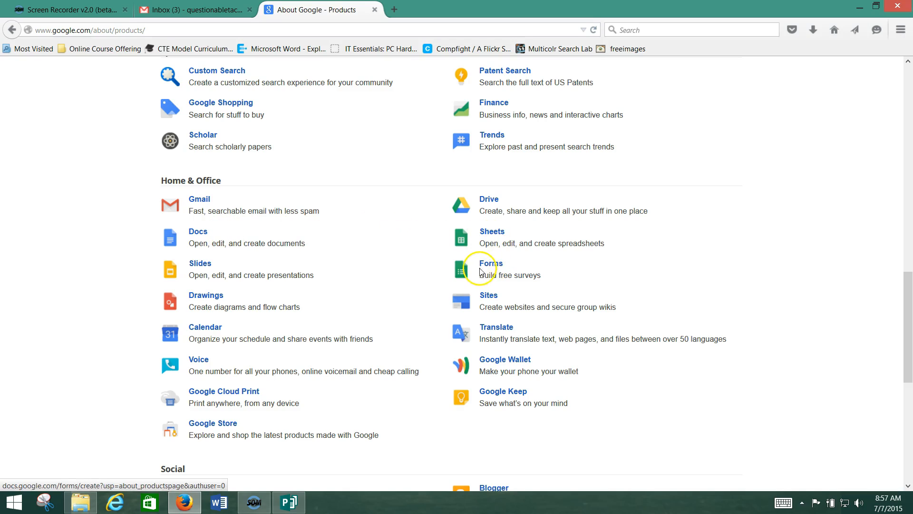
mouse_move(489, 268)
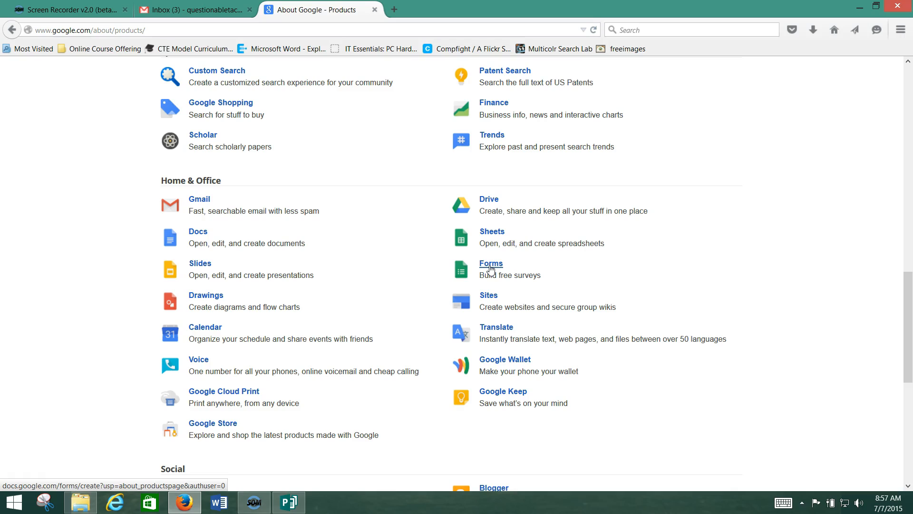
mouse_move(478, 301)
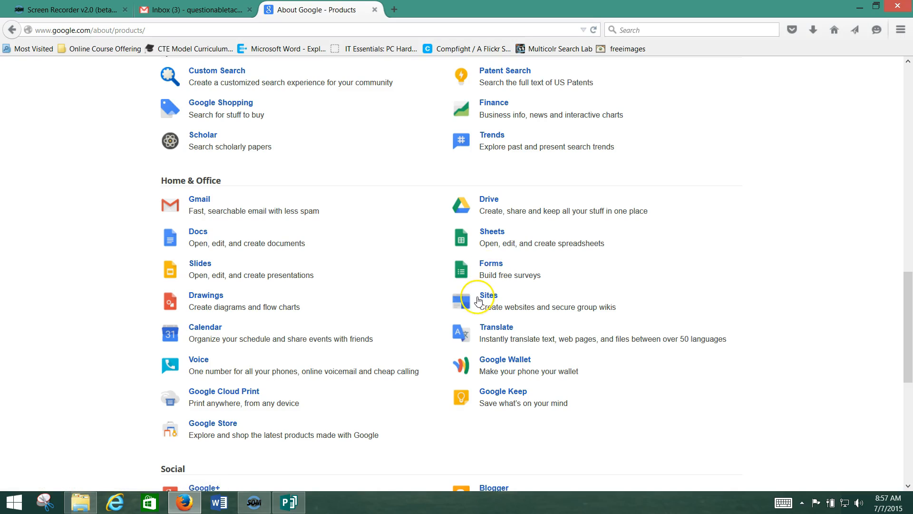
mouse_move(535, 312)
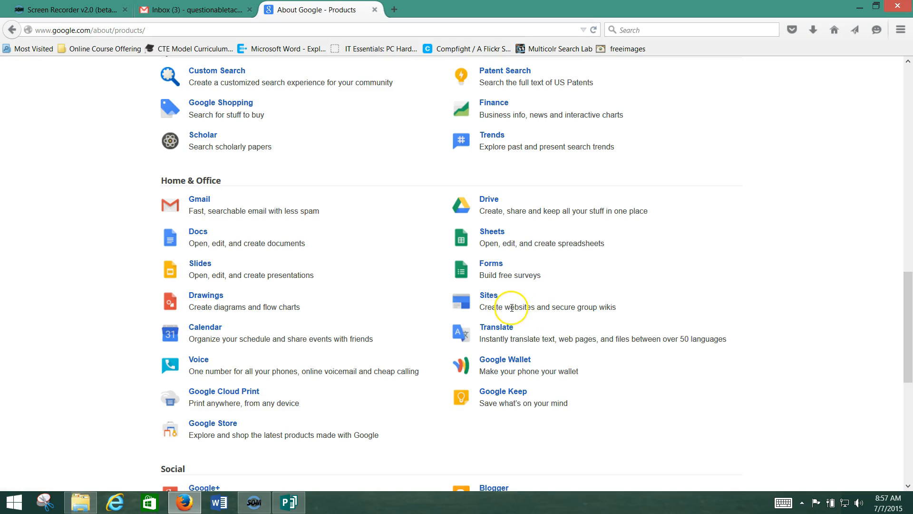
mouse_move(709, 290)
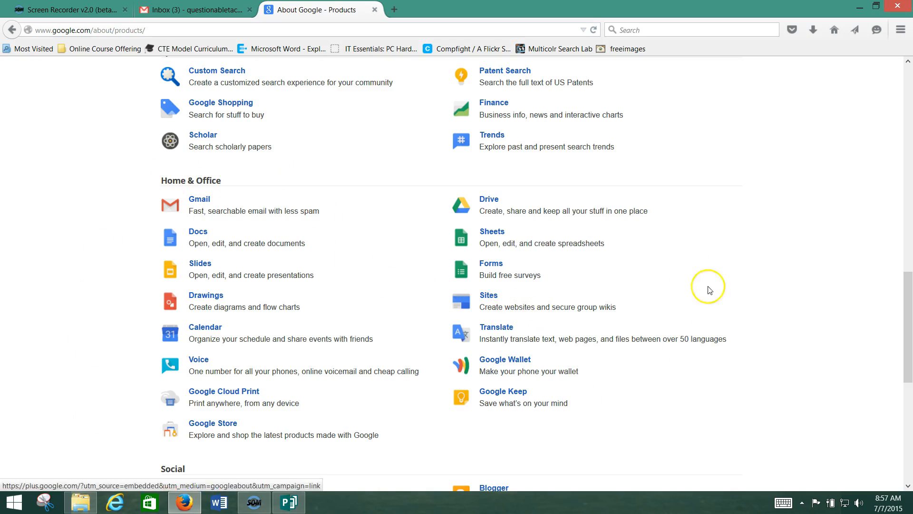
mouse_move(646, 227)
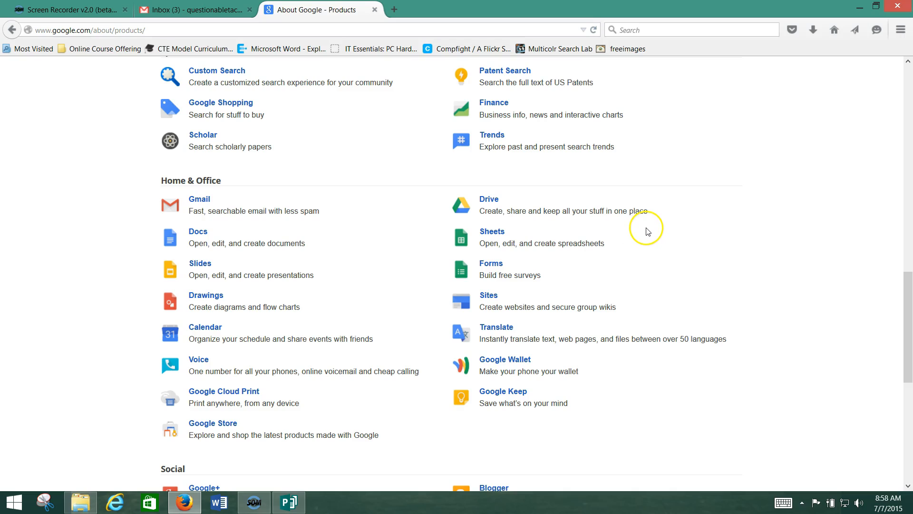
mouse_move(375, 339)
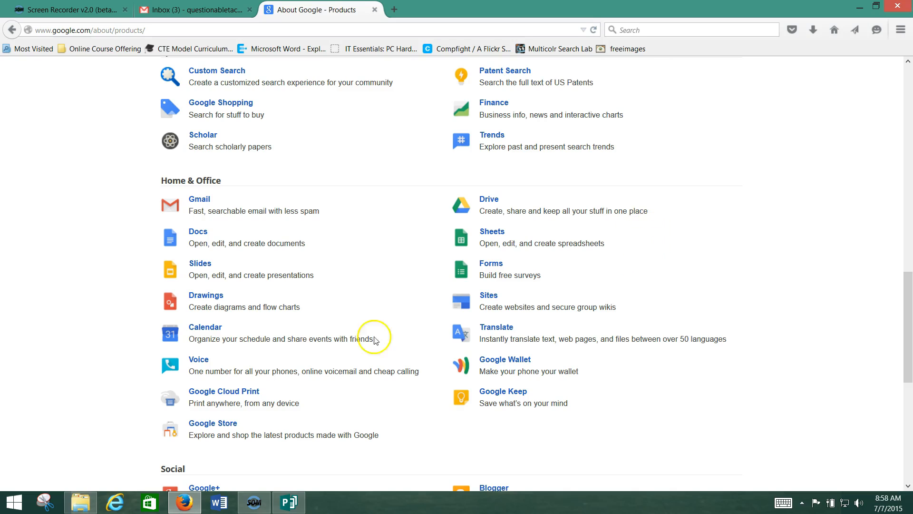
mouse_move(199, 359)
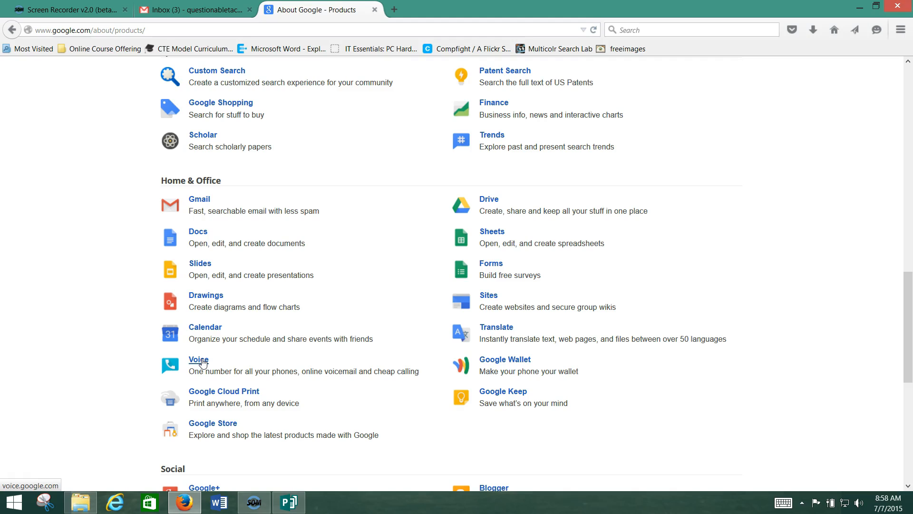
mouse_move(487, 306)
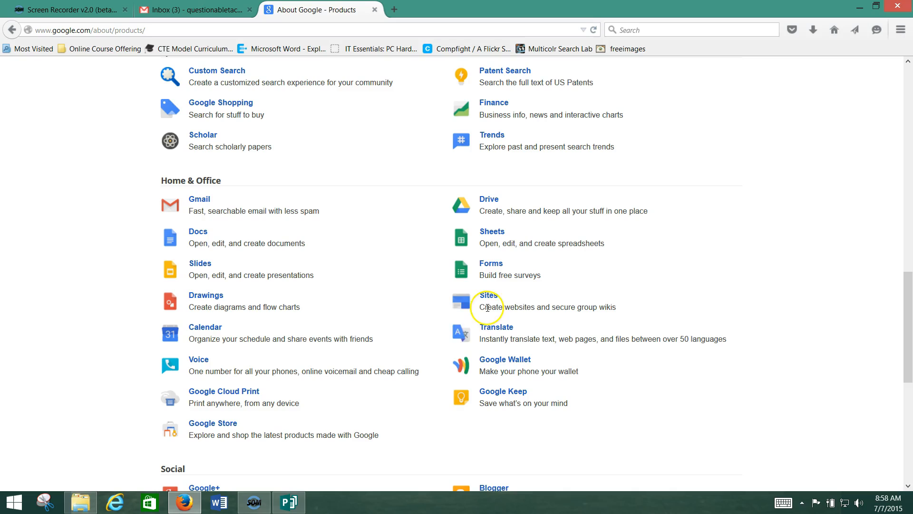
mouse_move(428, 326)
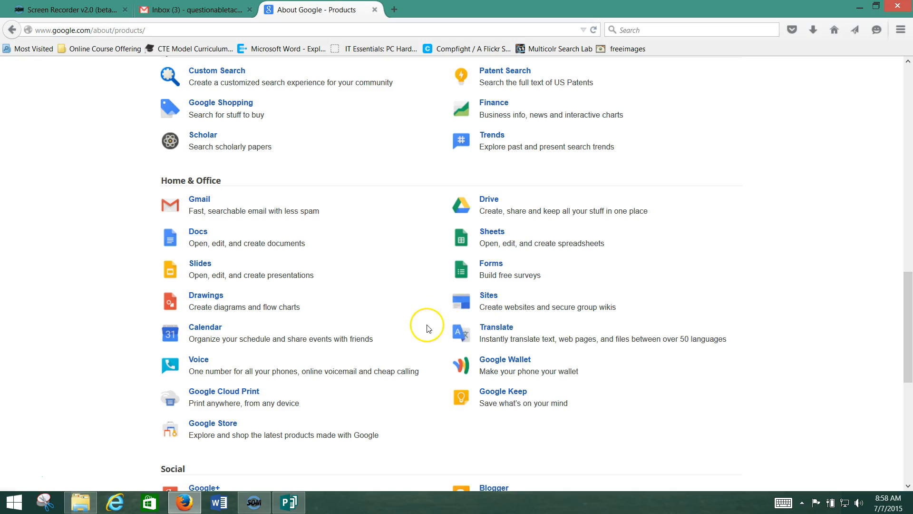
mouse_move(238, 203)
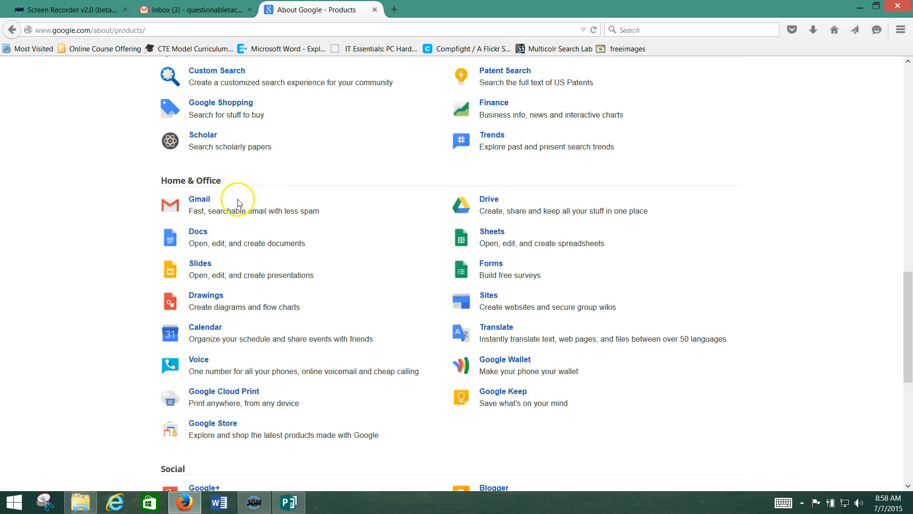
mouse_move(459, 257)
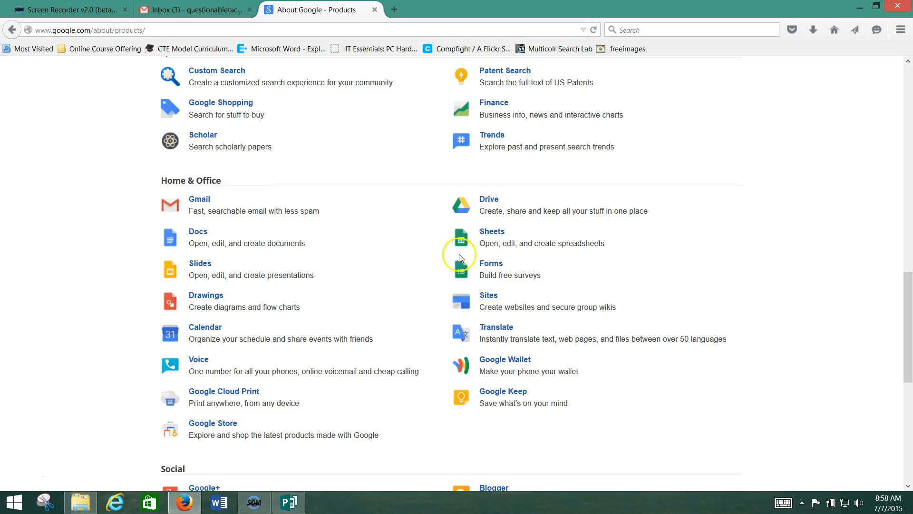
mouse_move(483, 199)
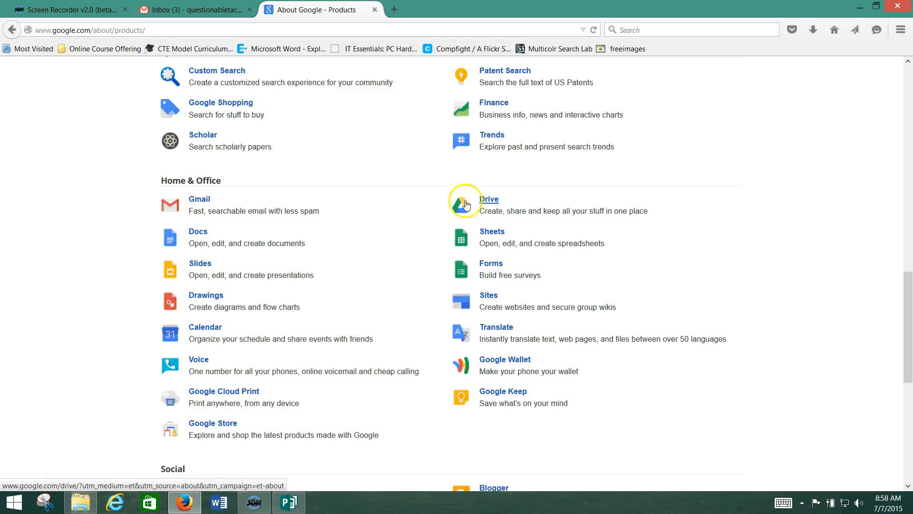
mouse_move(490, 199)
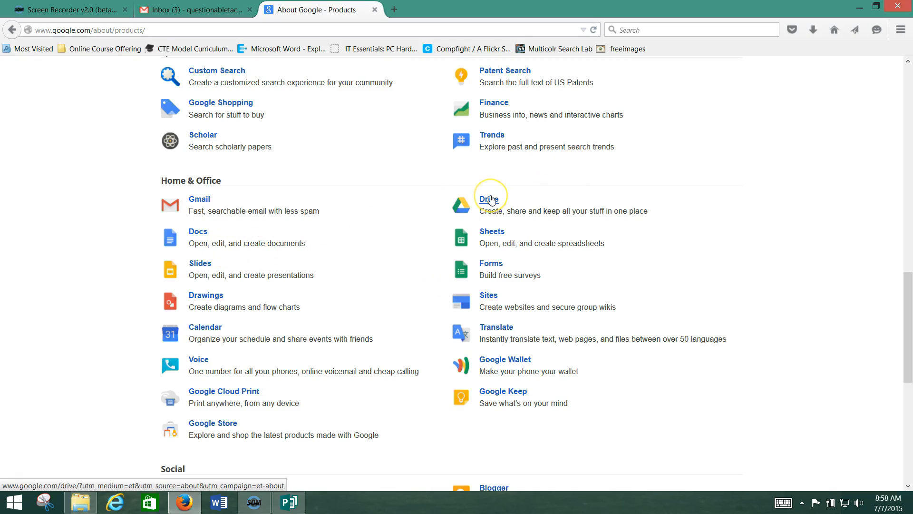
mouse_move(489, 198)
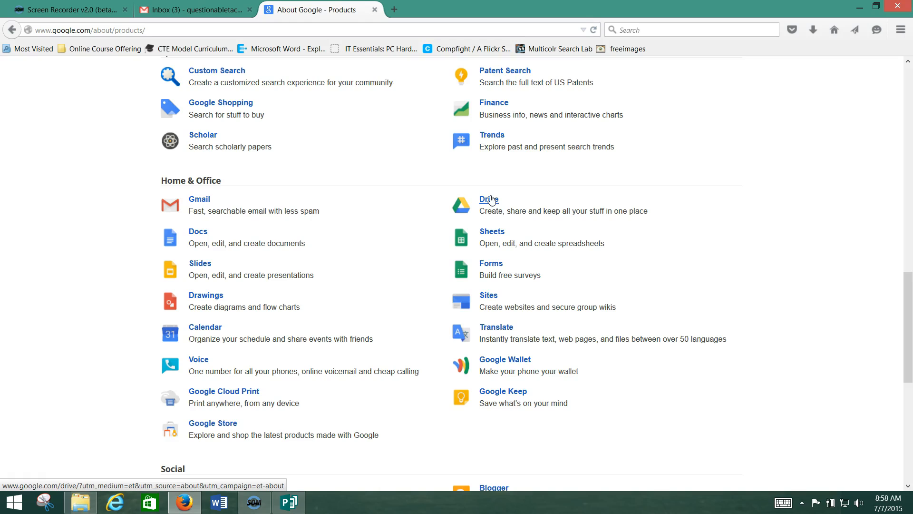
scroll("down", 3)
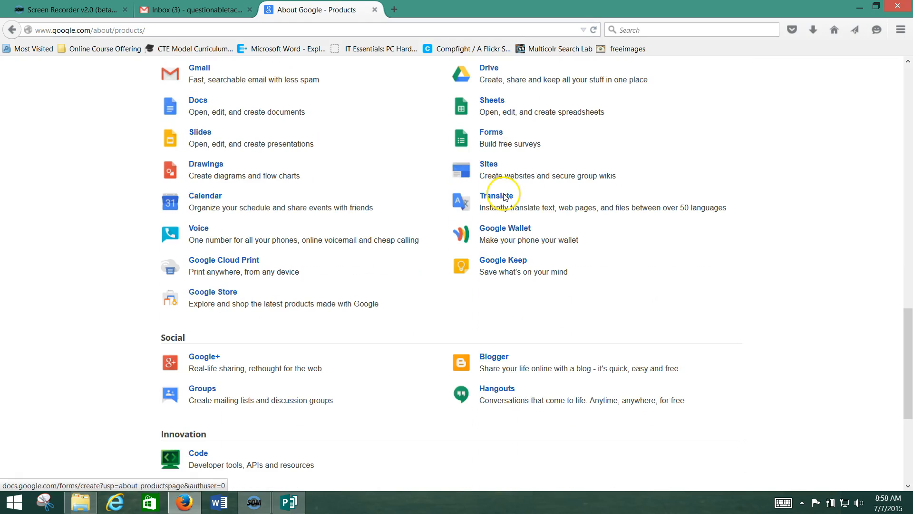
mouse_move(494, 196)
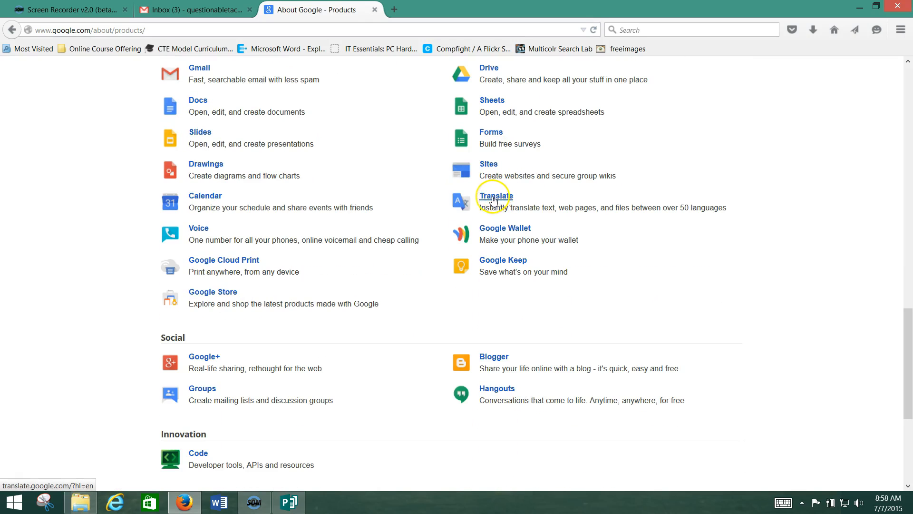
mouse_move(265, 233)
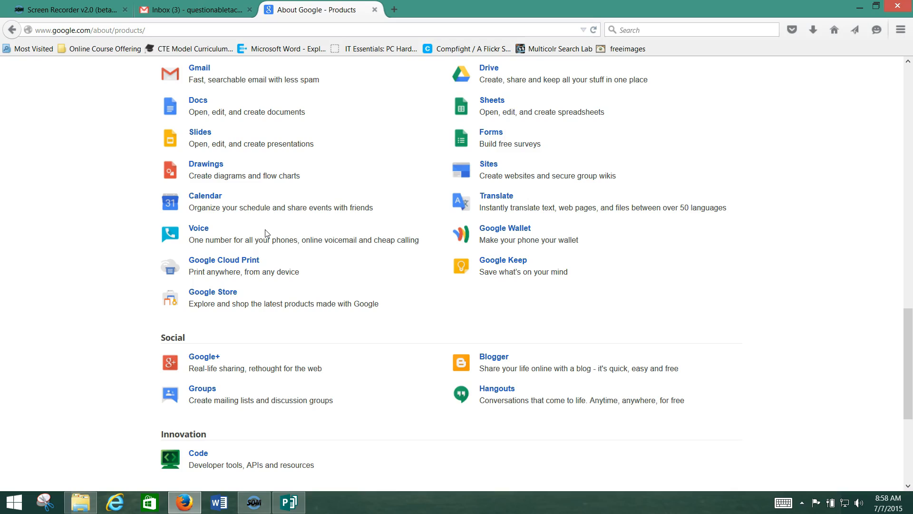
mouse_move(357, 193)
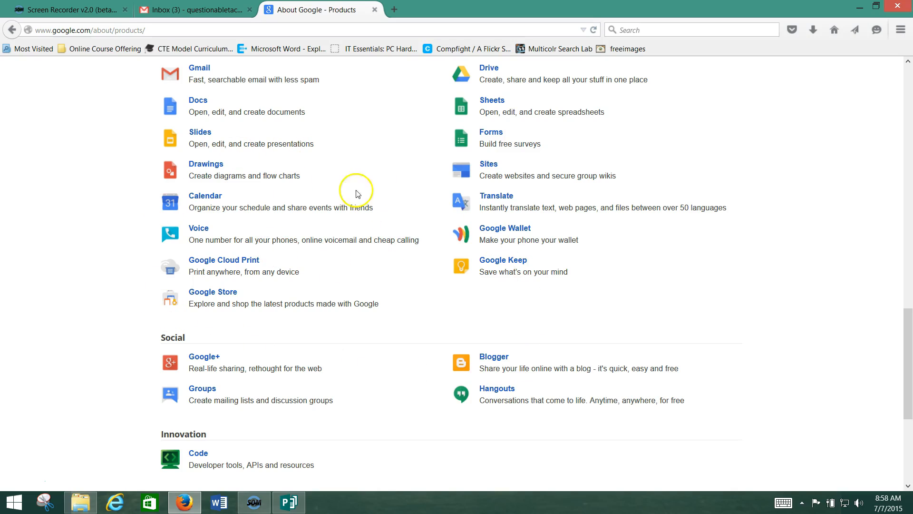
mouse_move(304, 204)
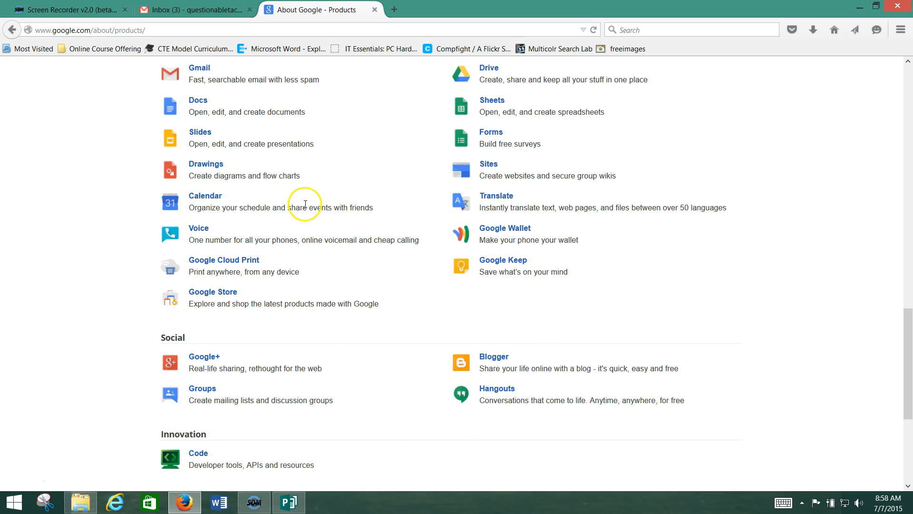
mouse_move(199, 67)
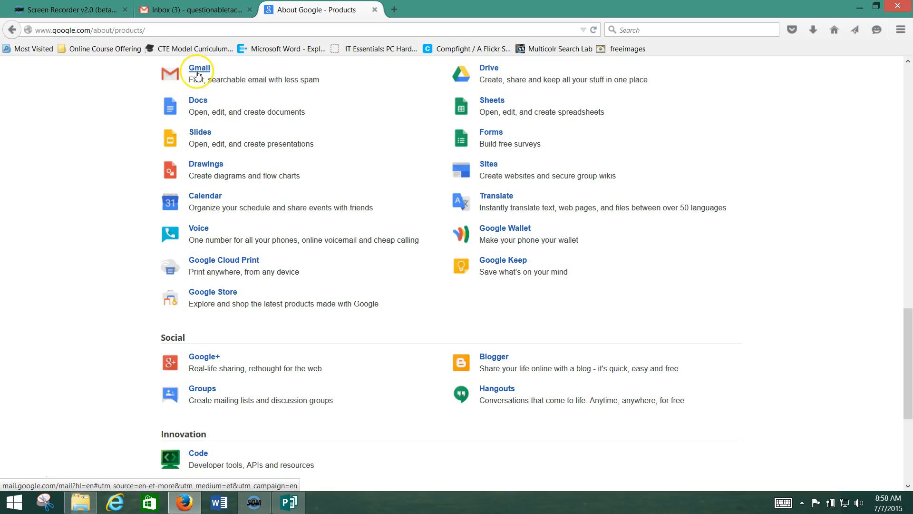
mouse_move(394, 306)
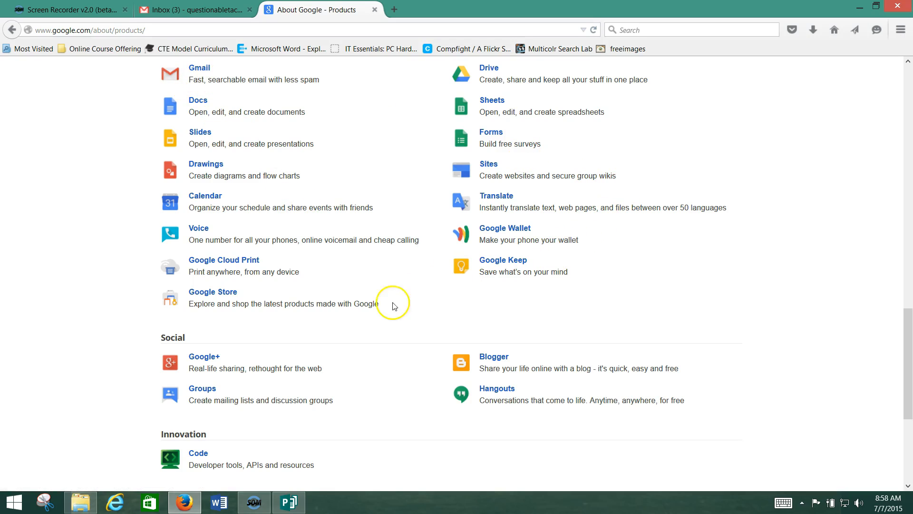
mouse_move(384, 294)
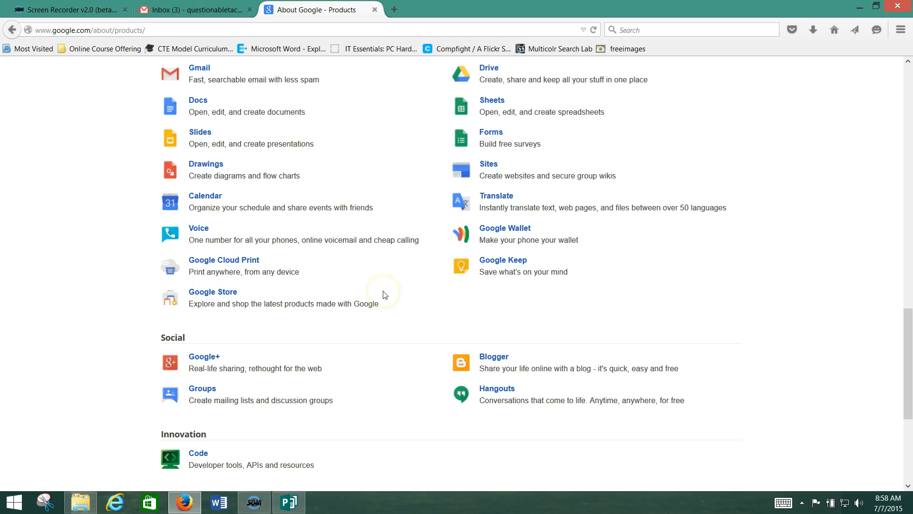
mouse_move(312, 176)
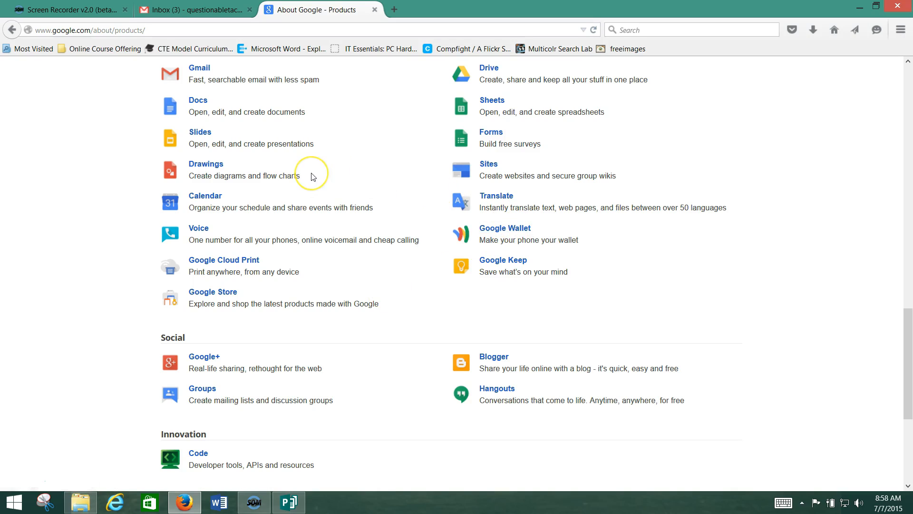
mouse_move(311, 174)
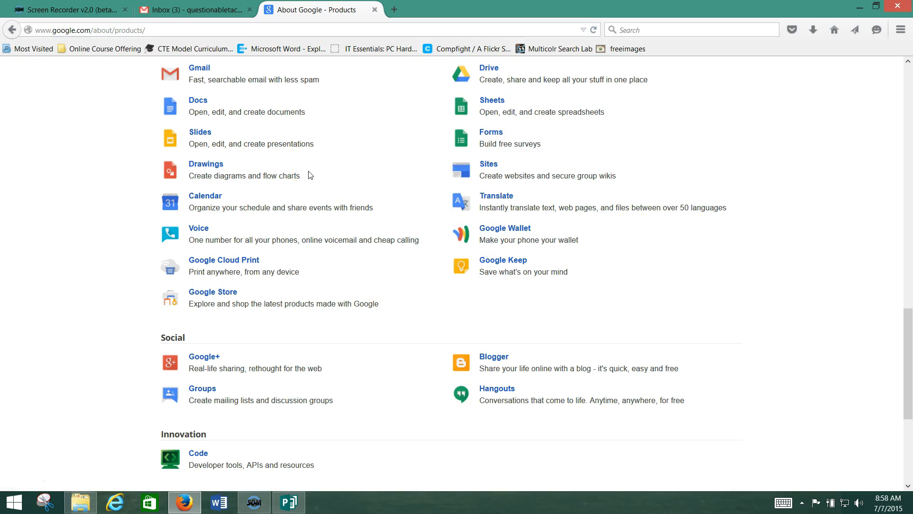
mouse_move(326, 203)
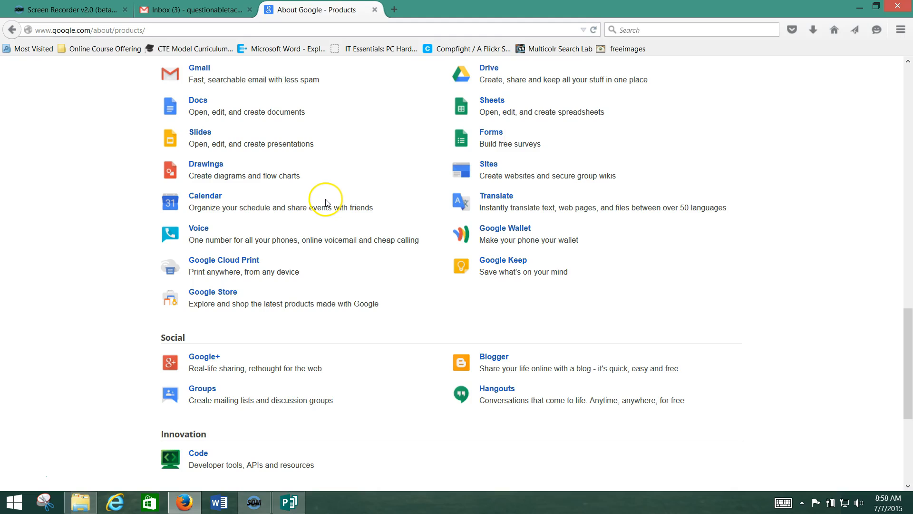
mouse_move(430, 210)
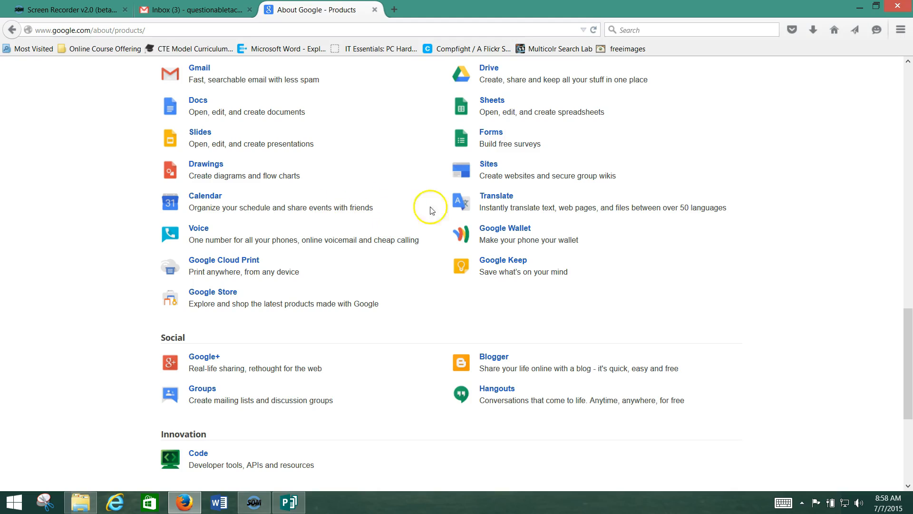
mouse_move(420, 202)
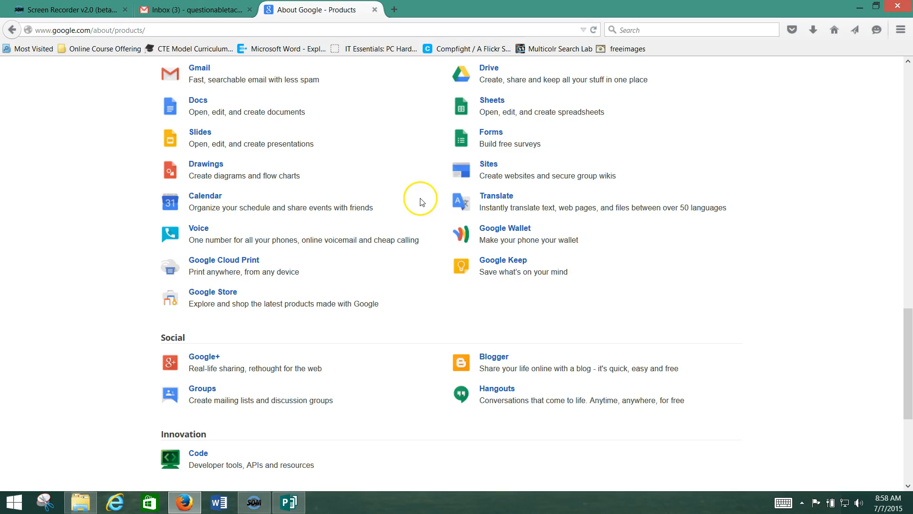
mouse_move(416, 204)
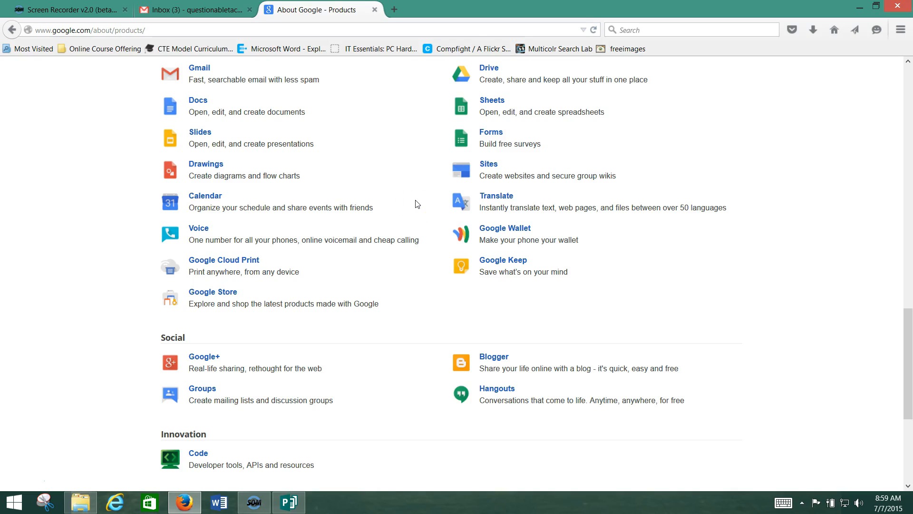
mouse_move(413, 216)
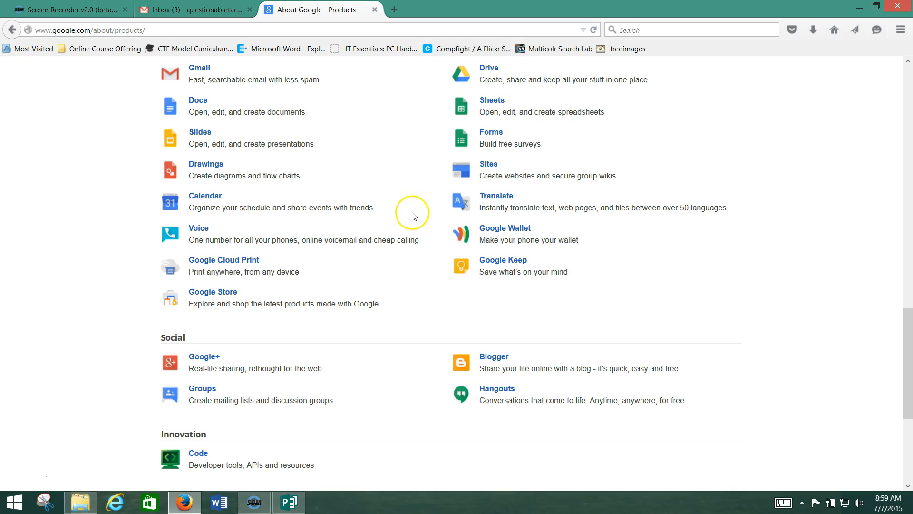
mouse_move(402, 224)
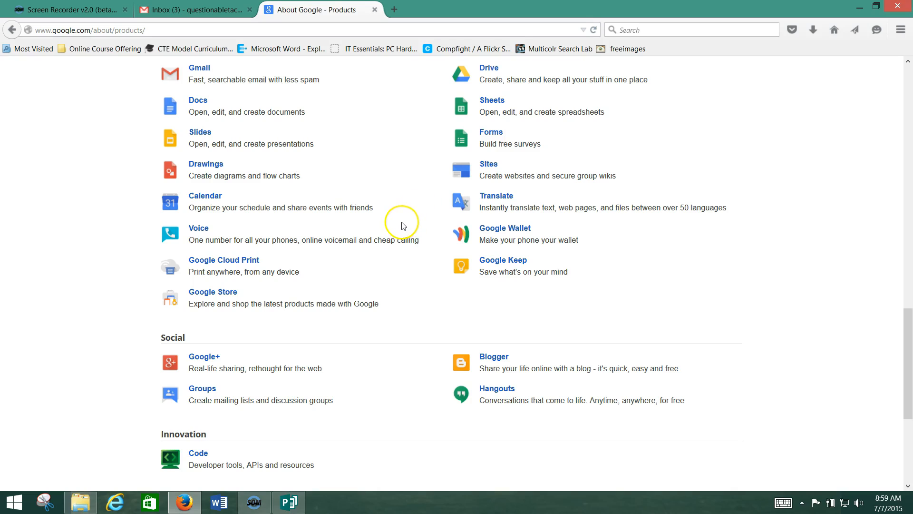
mouse_move(402, 227)
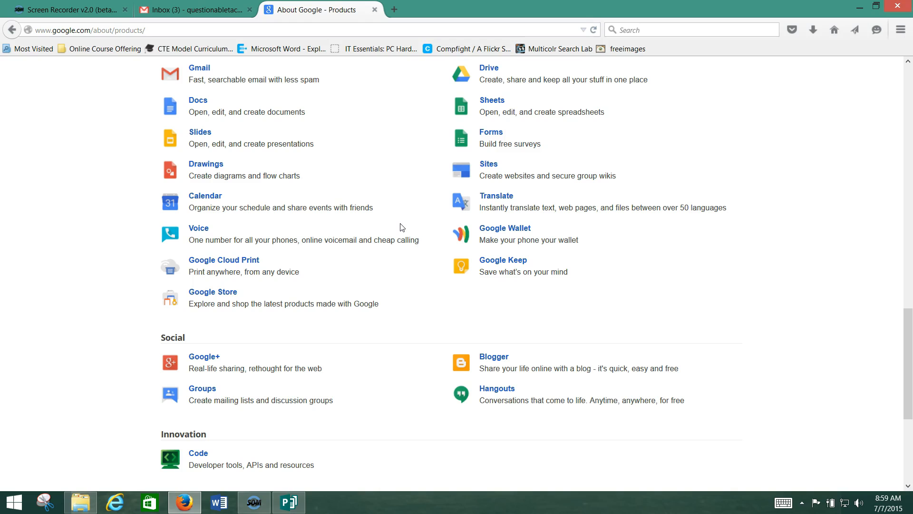
scroll("down", 3)
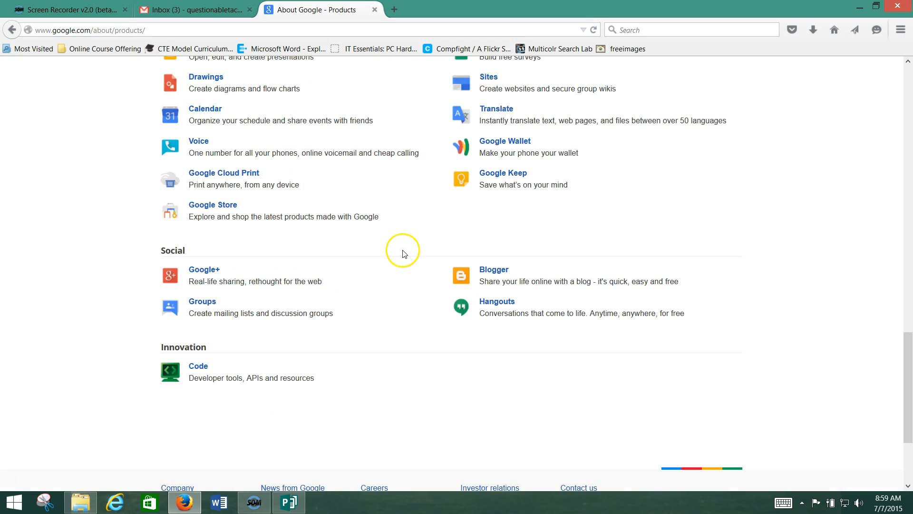
scroll("up", 3)
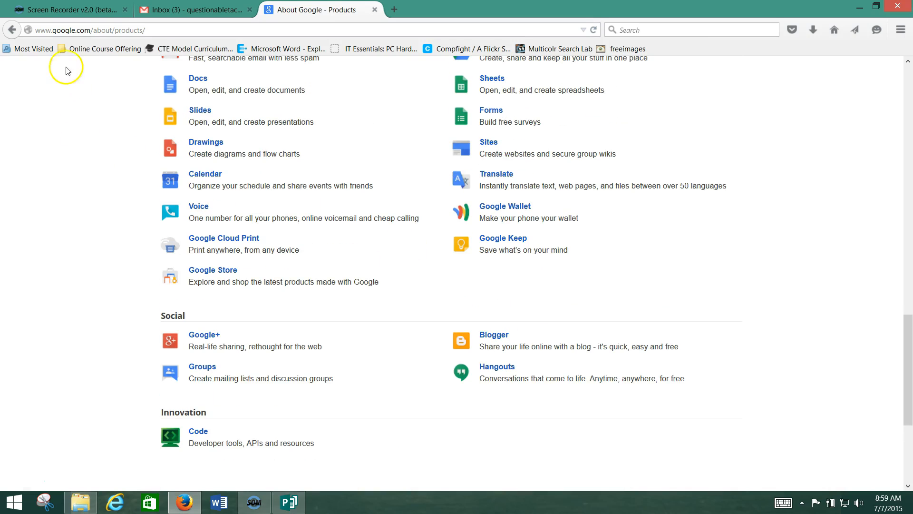
mouse_move(111, 32)
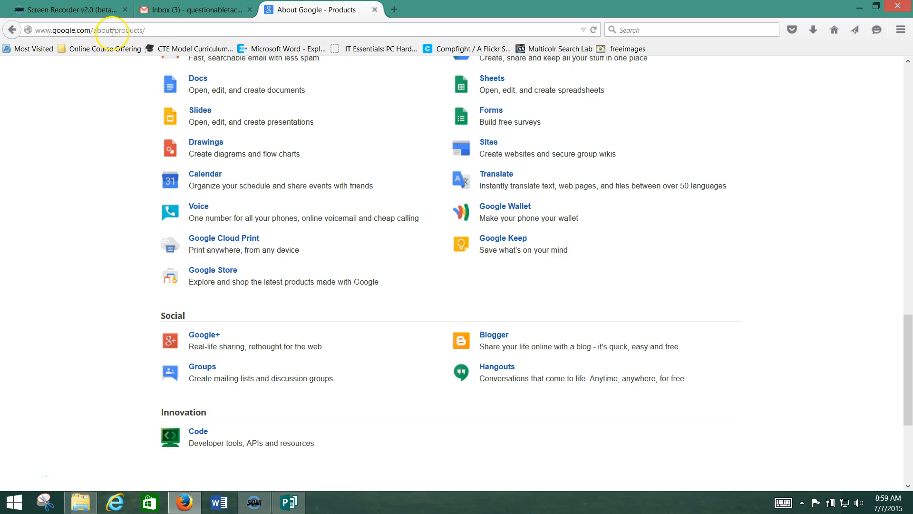
mouse_move(166, 40)
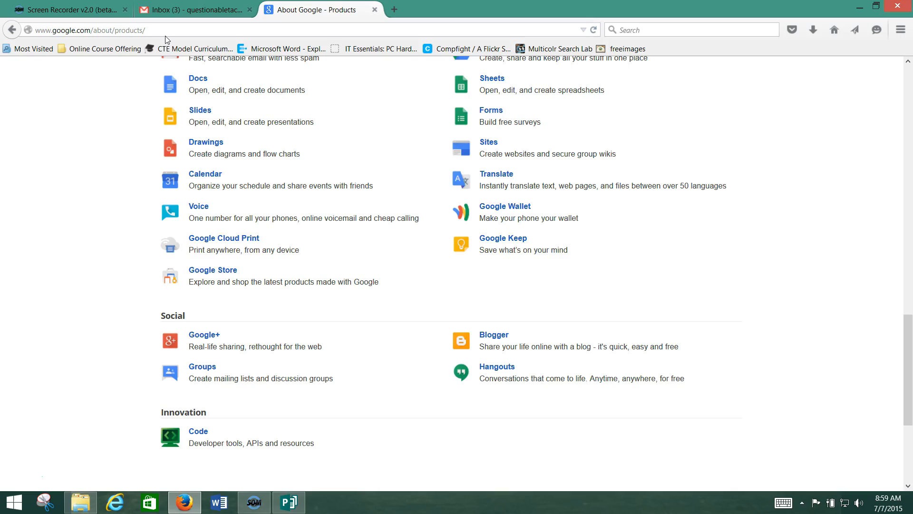
mouse_move(394, 392)
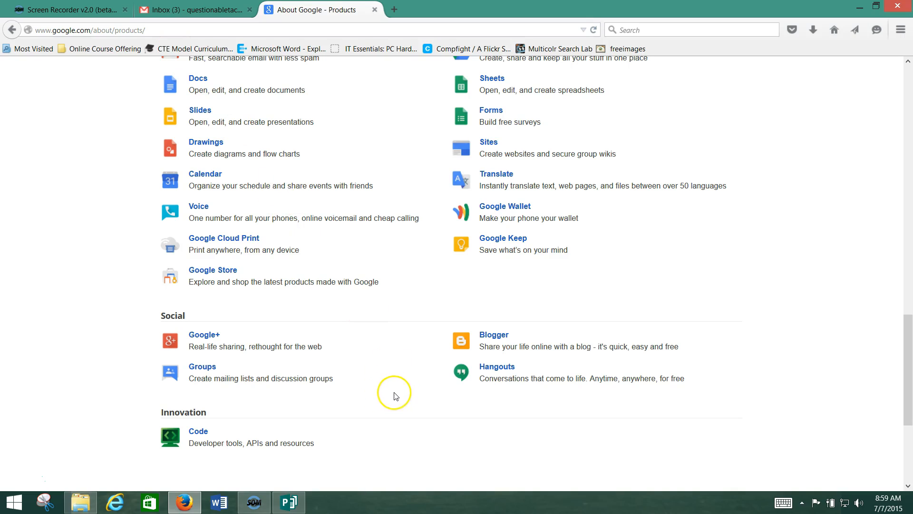
mouse_move(370, 394)
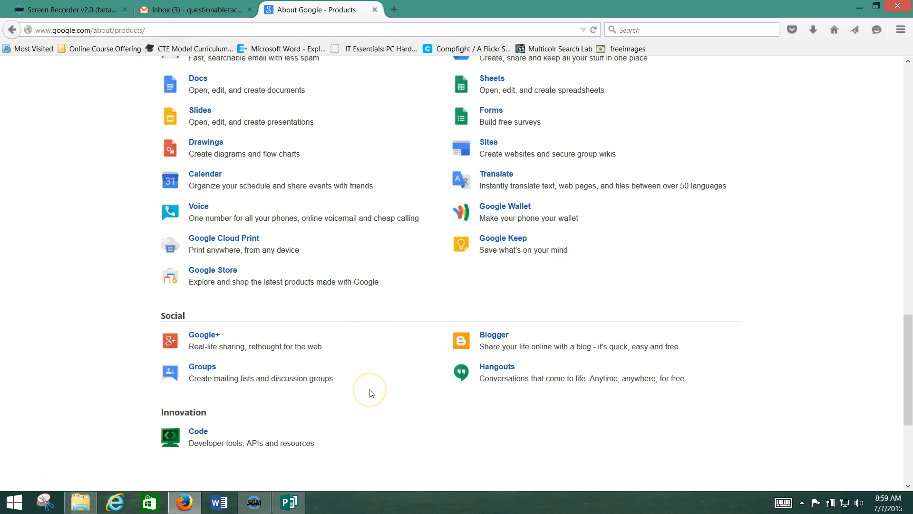
scroll("up", 3)
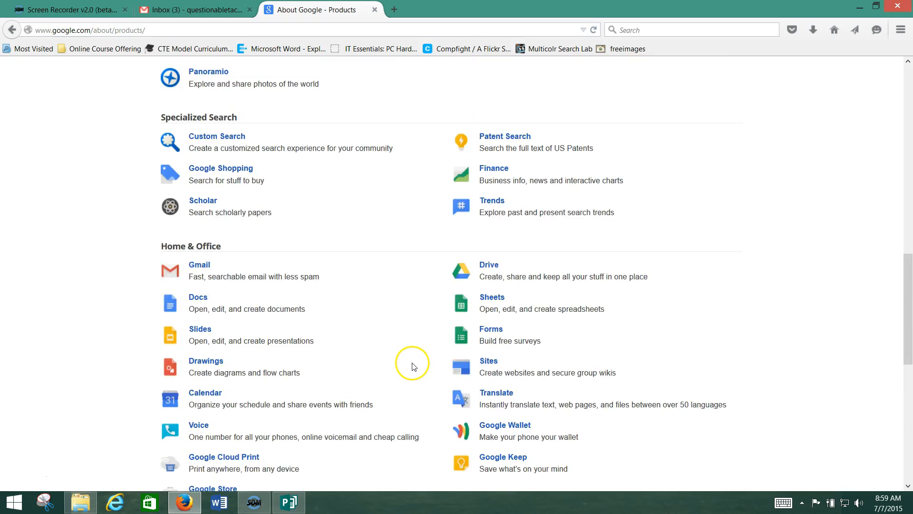
scroll("down", 3)
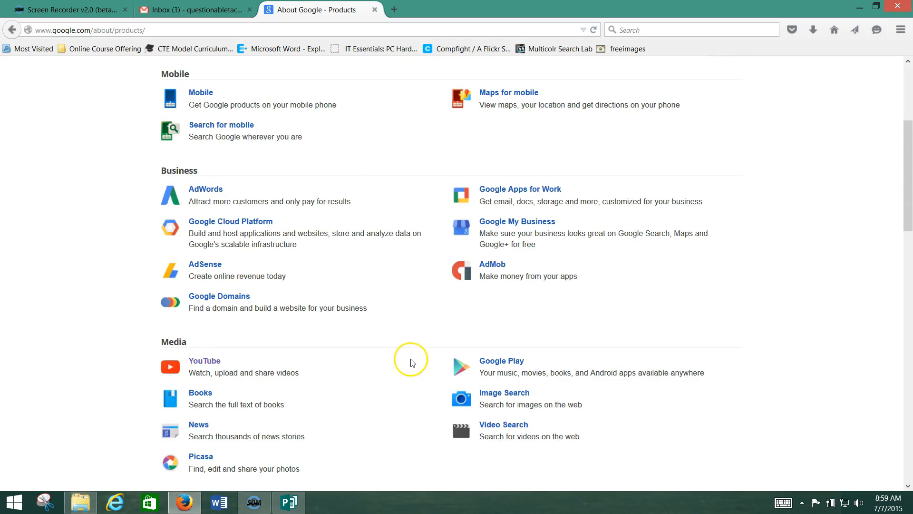
scroll("down", 3)
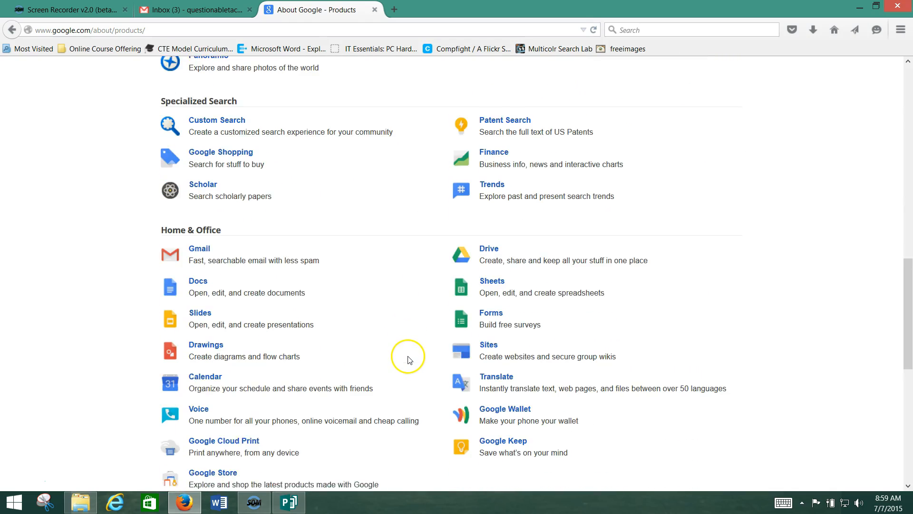
scroll("down", 3)
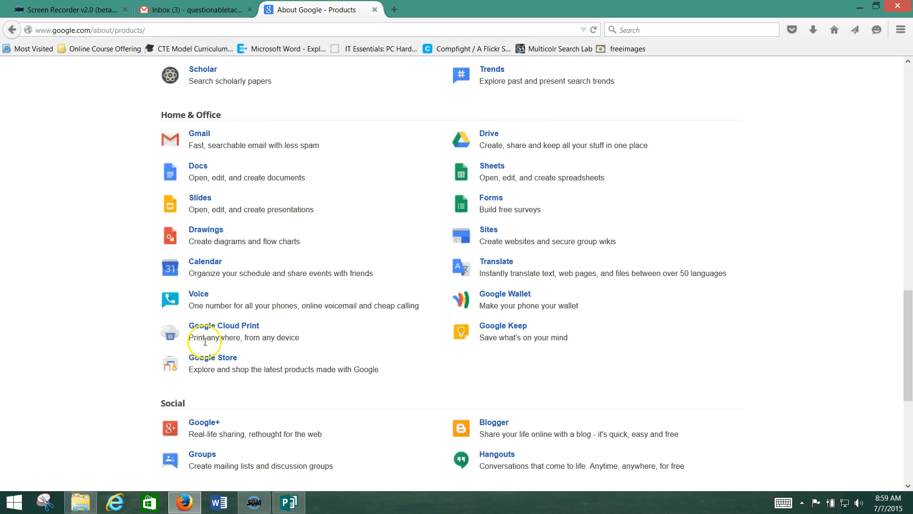
mouse_move(115, 325)
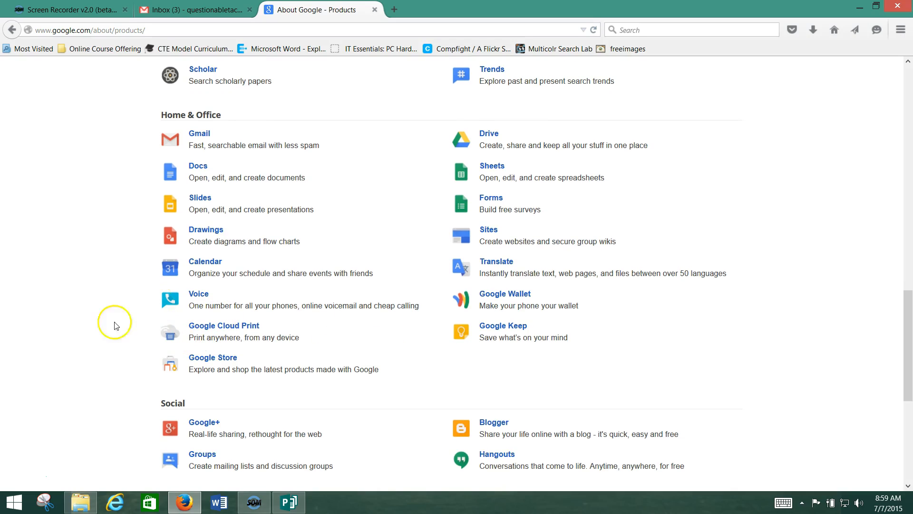
mouse_move(26, 476)
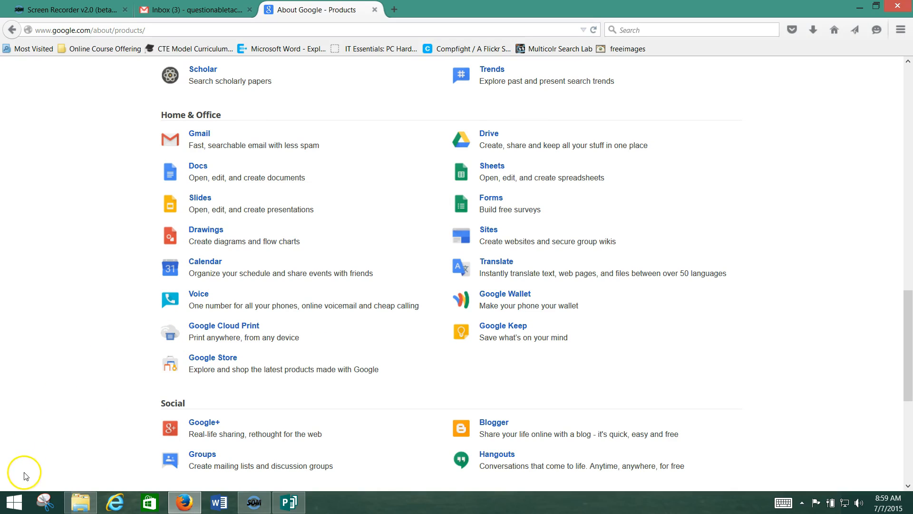